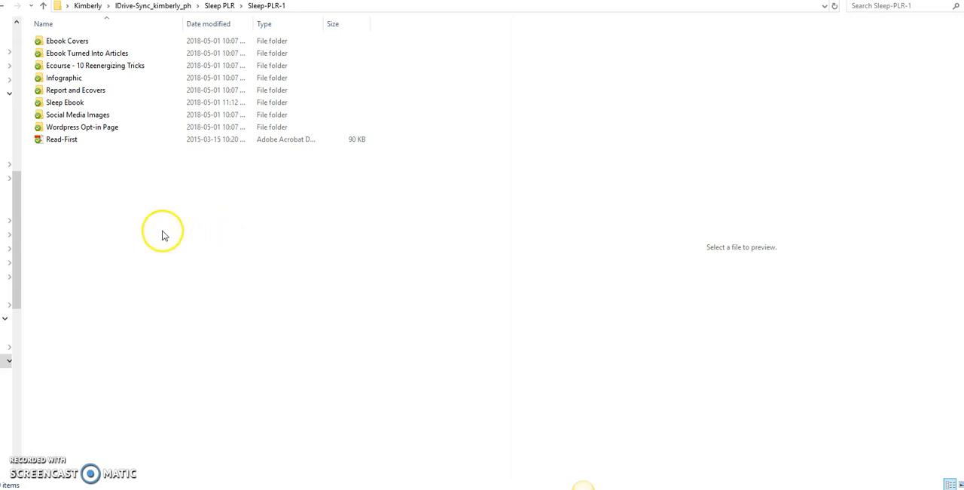
Step: Enter the Wordpress Opt-in Page folder in File Explorer
left_click(82, 126)
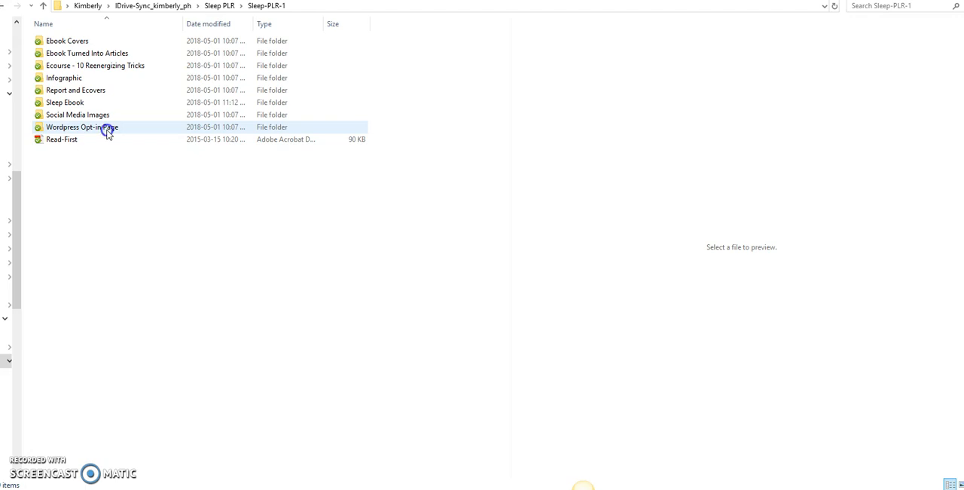
left_click(82, 126)
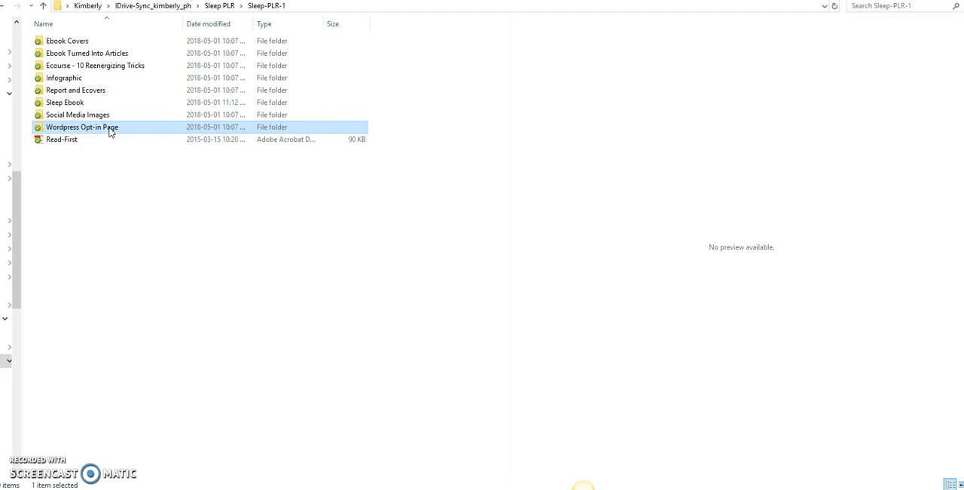
mouse_move(81, 127)
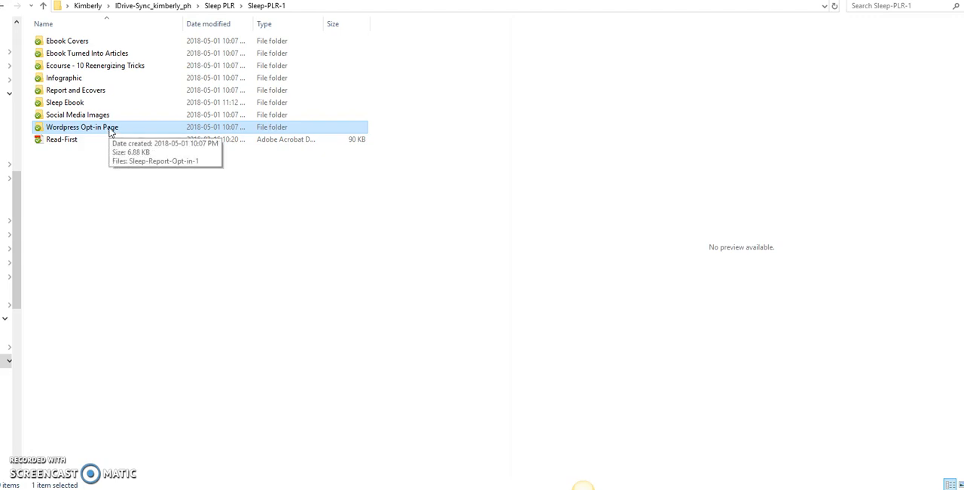
mouse_move(259, 18)
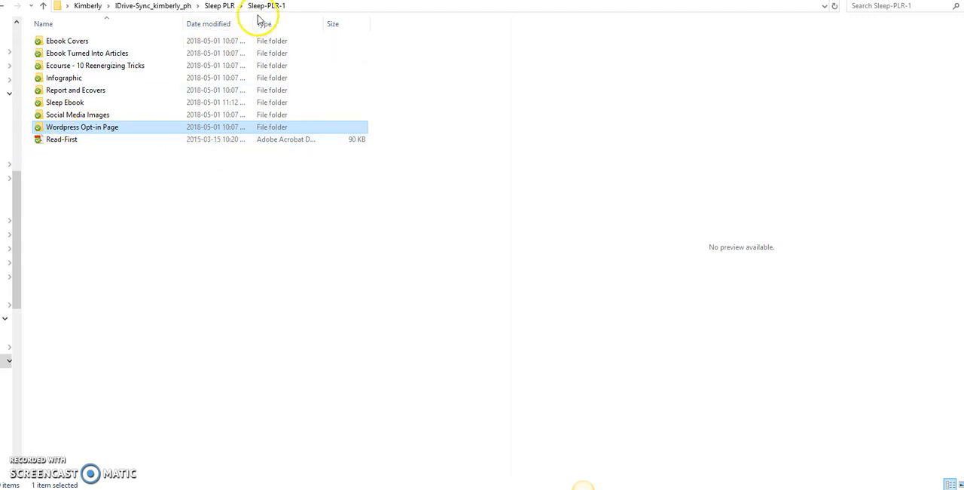
mouse_move(103, 126)
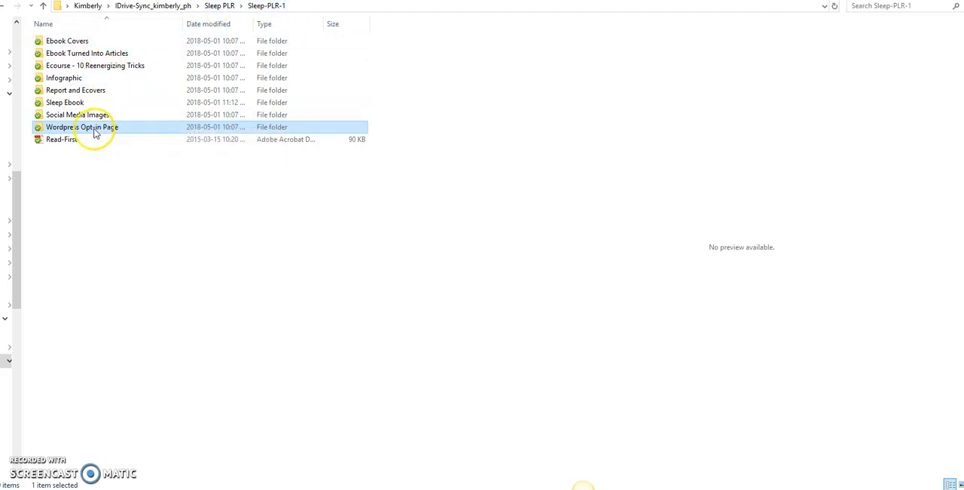
double_click(82, 126)
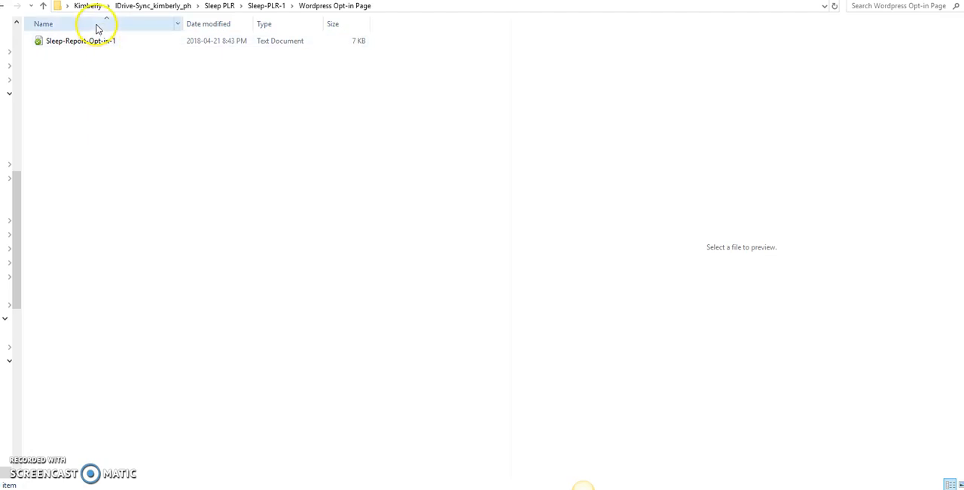
Step: Open the Sleep-Report-Opt-in-1 text file to reveal the page's HTML code
left_click(82, 41)
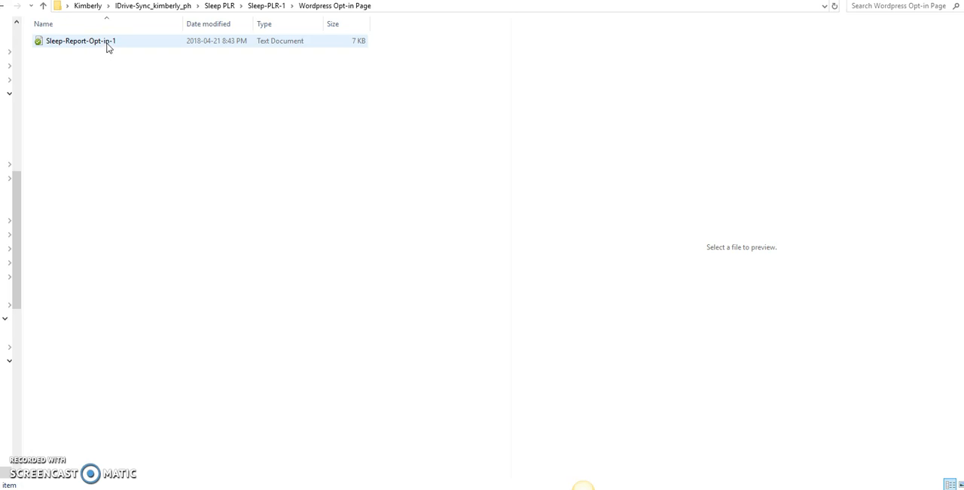
left_click(82, 41)
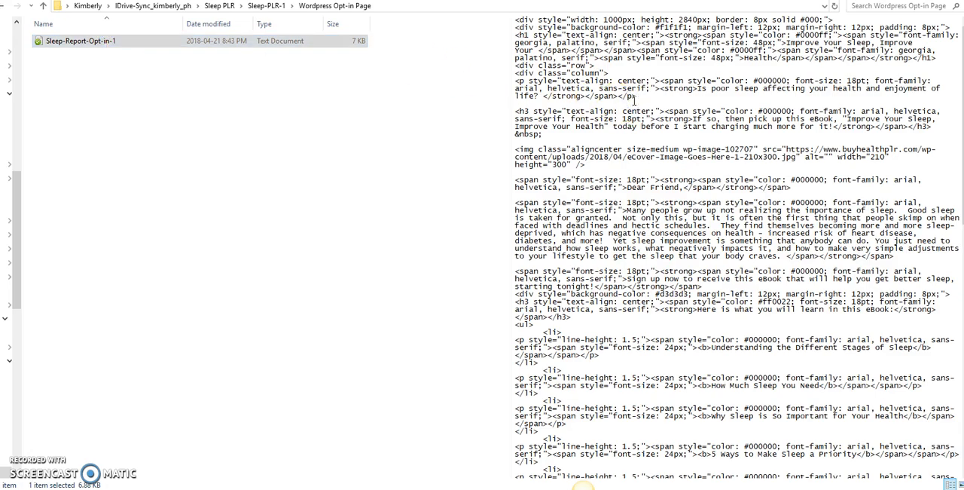
Step: Select and copy all of the opt-in page's HTML code in Notepad
key("ctrl+a")
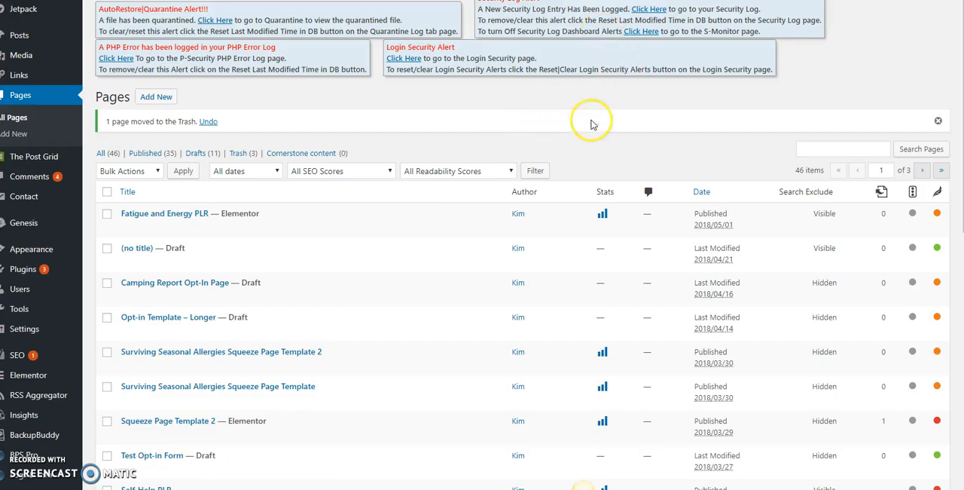
mouse_move(272, 63)
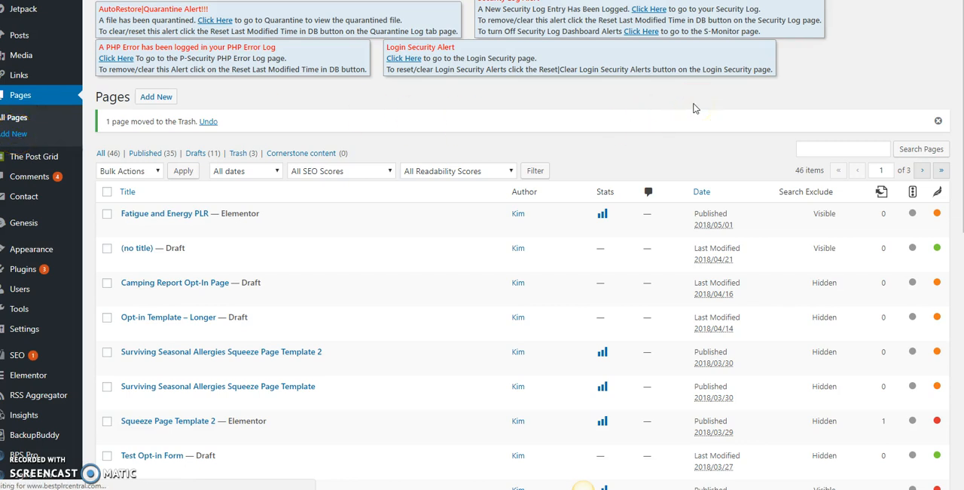
mouse_move(712, 144)
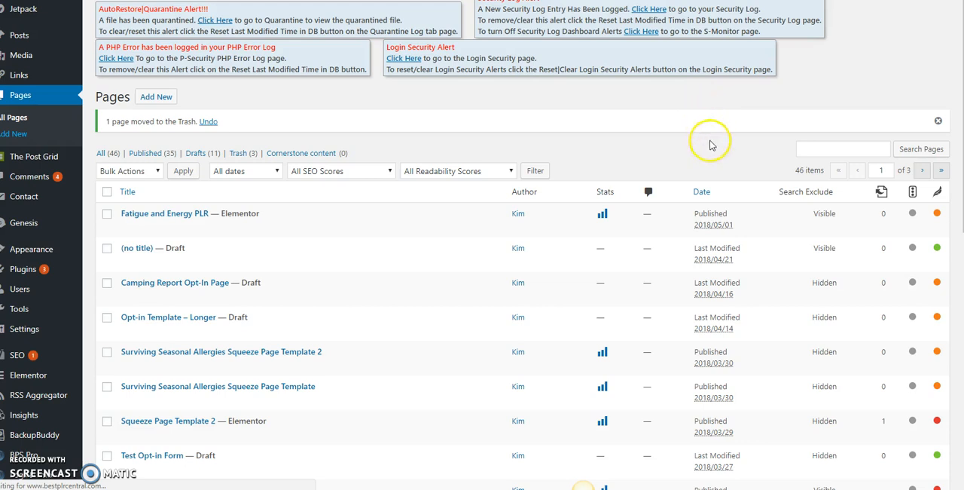
mouse_move(676, 141)
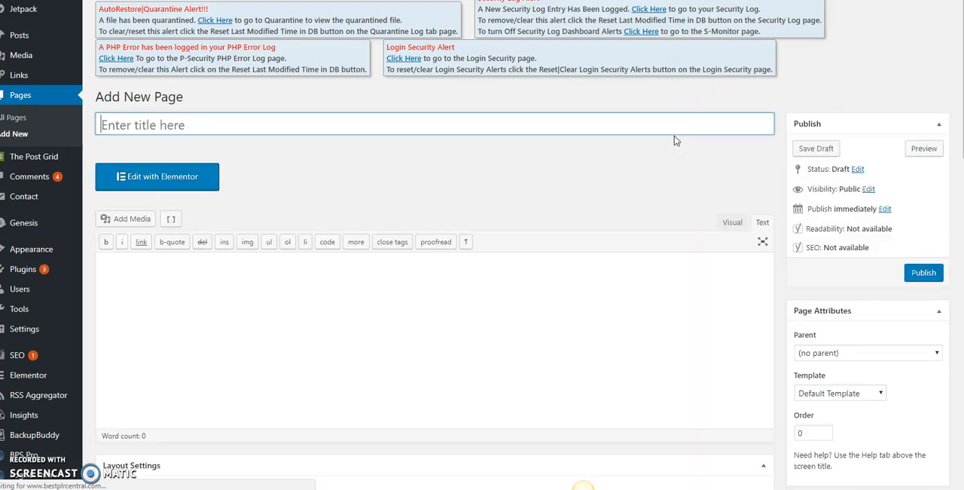
Step: Paste the opt-in HTML into the new page's Text editor, leaving the title empty
left_click(733, 222)
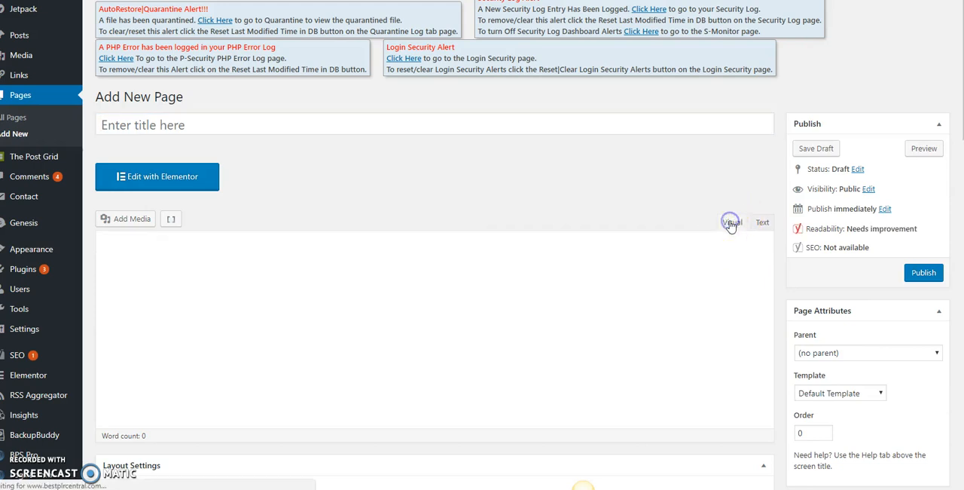
left_click(732, 221)
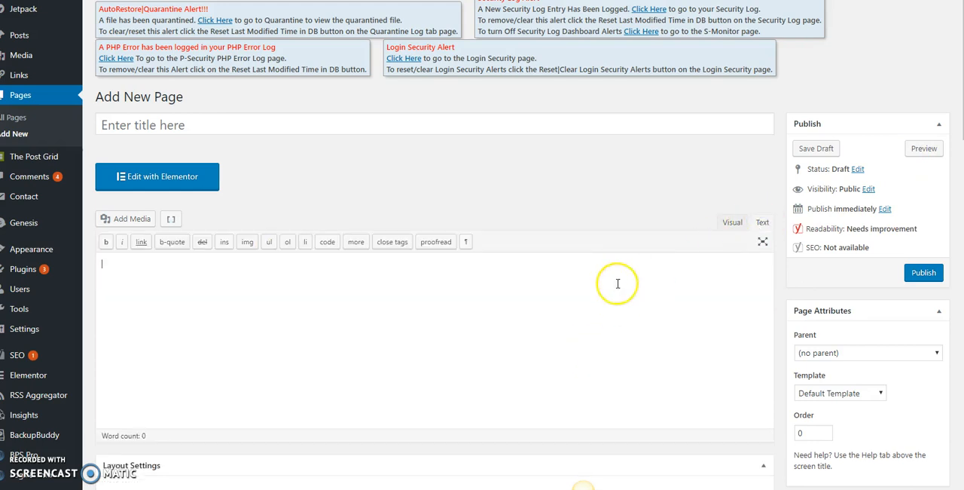
mouse_move(536, 307)
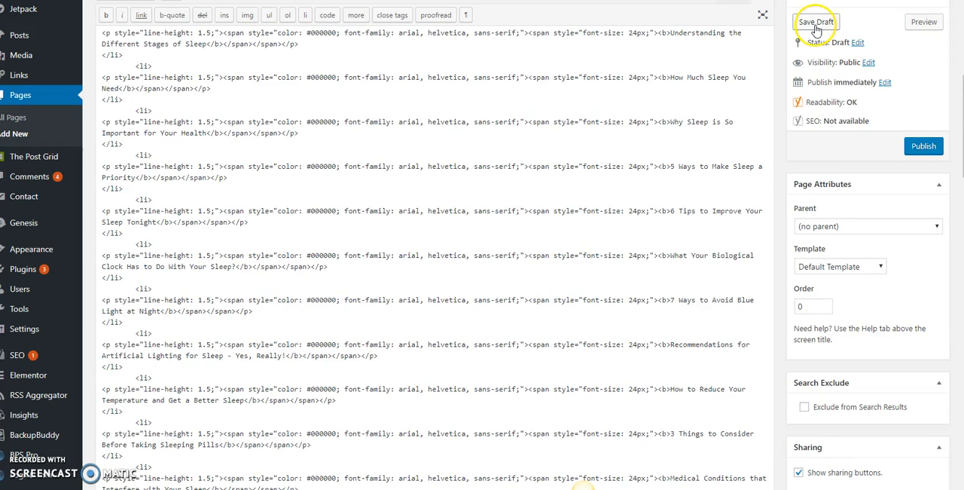
scroll("down", 3)
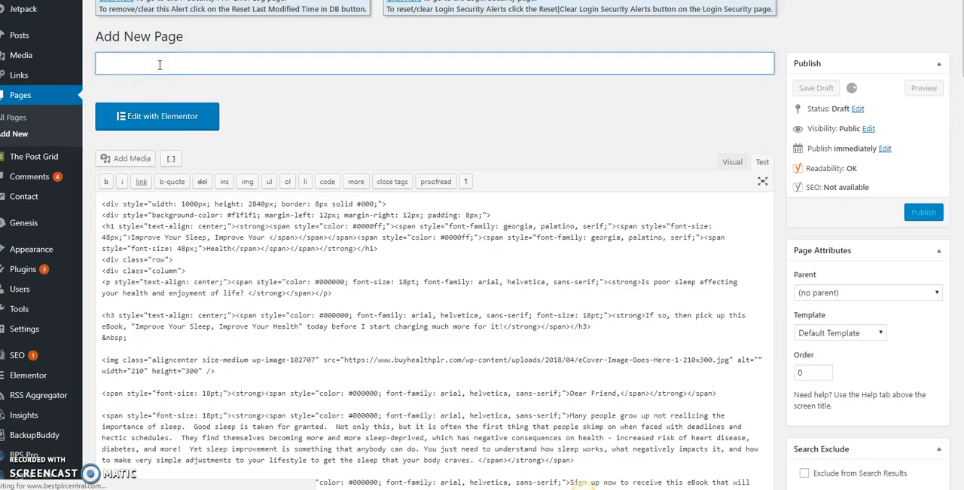
Step: Title the page 'Test Opt-in Page' and save it as a draft
type("Test O")
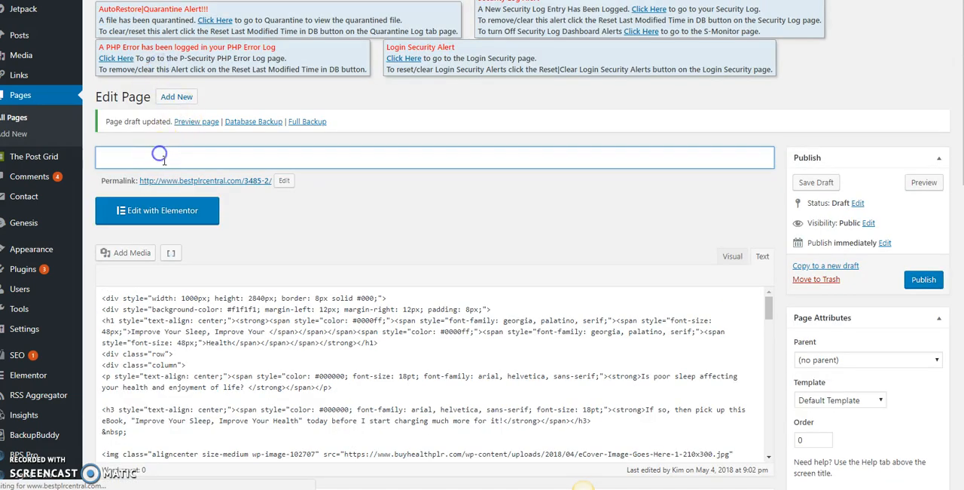
type("Test-")
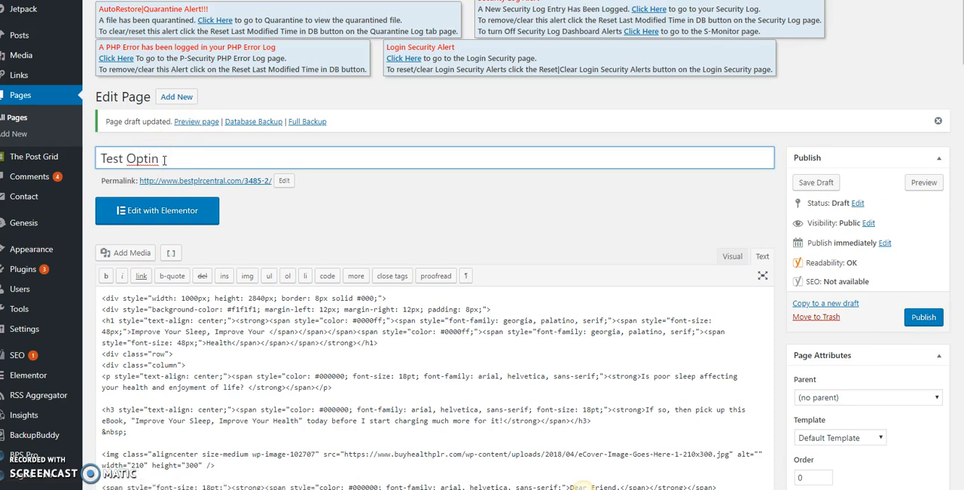
key("Backspace")
type("-in Page")
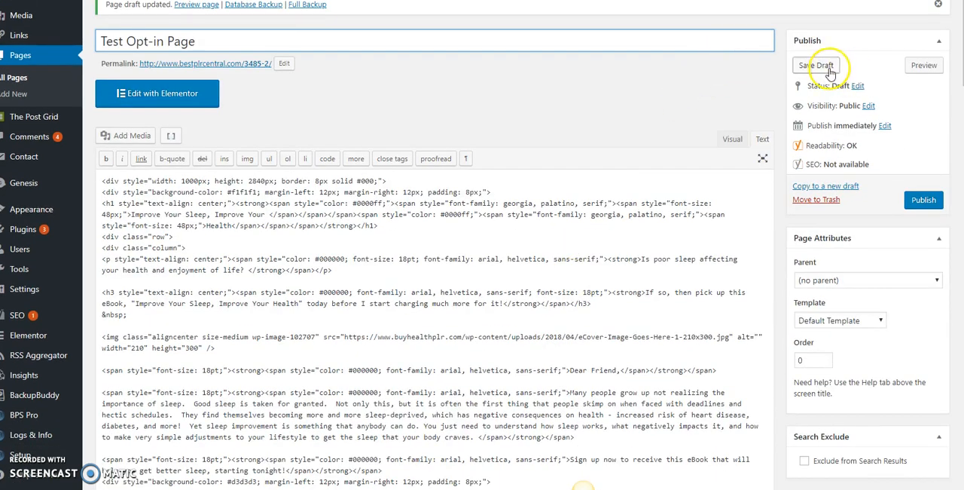
left_click(817, 65)
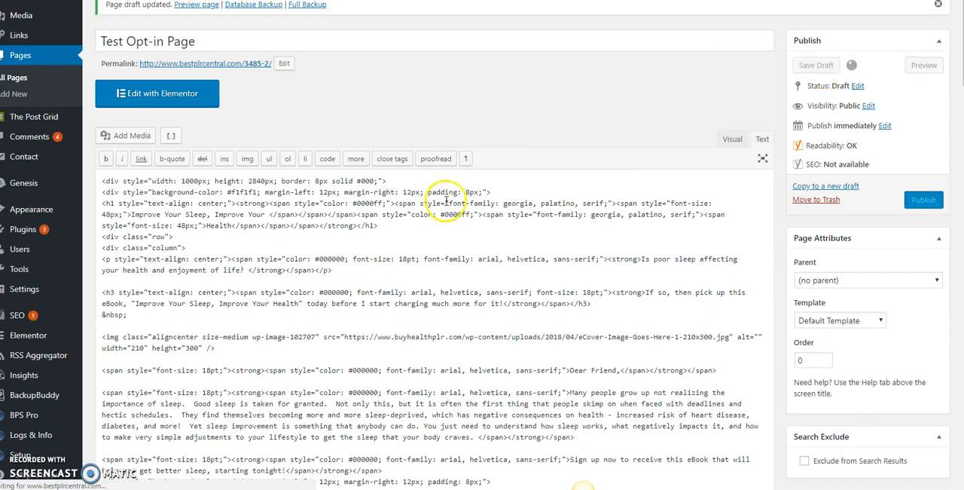
scroll("down", 3)
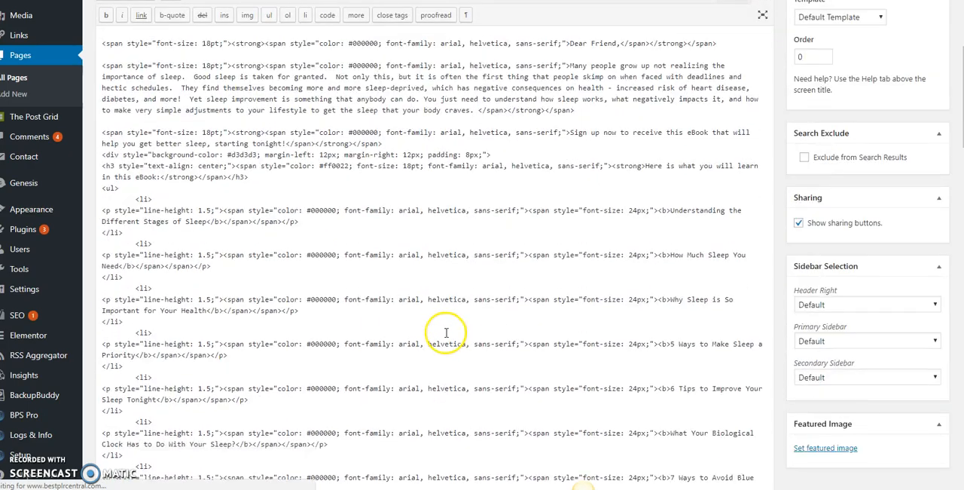
scroll("down", 3)
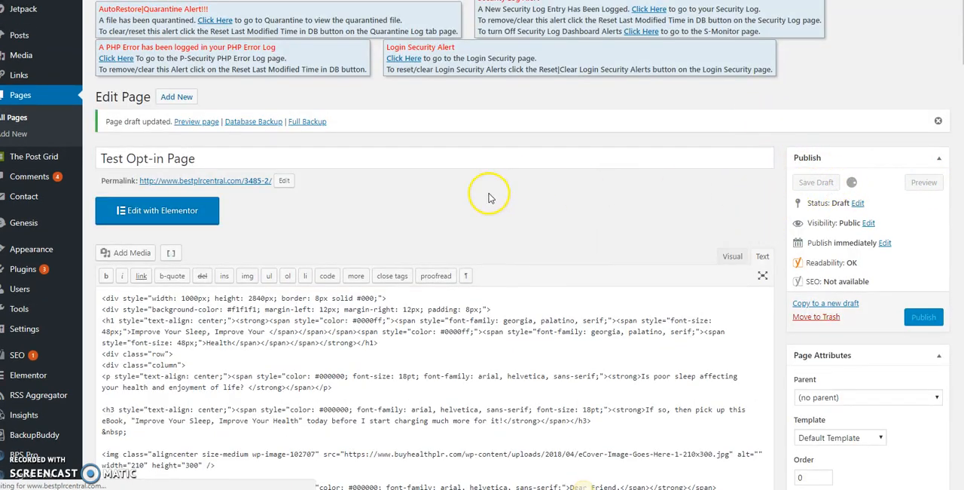
mouse_move(580, 211)
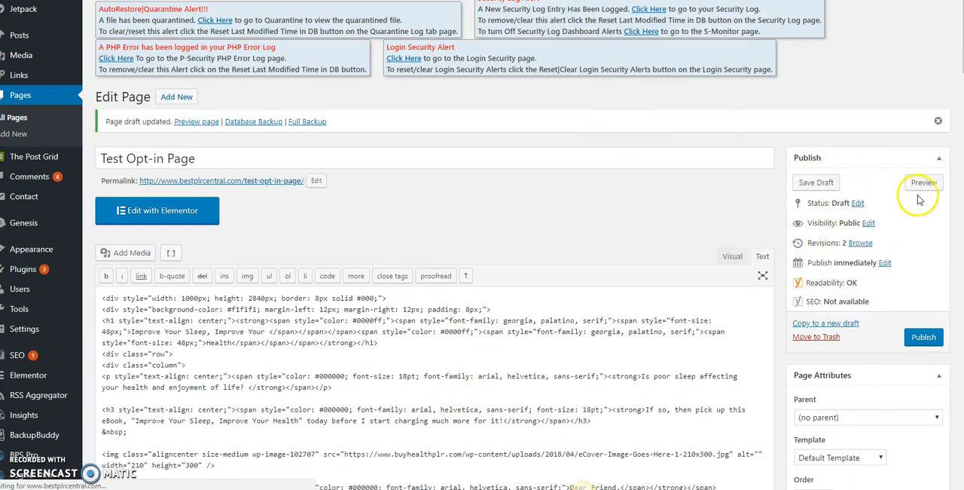
left_click(923, 182)
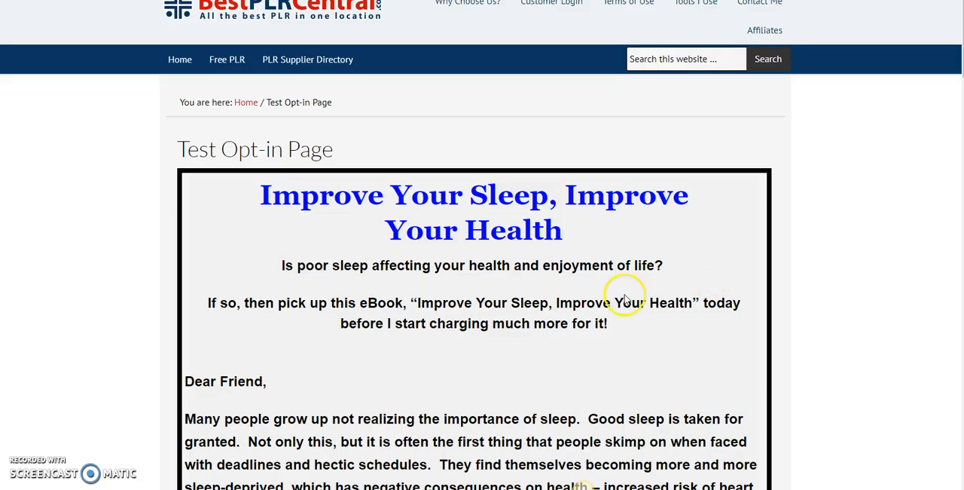
scroll("down", 3)
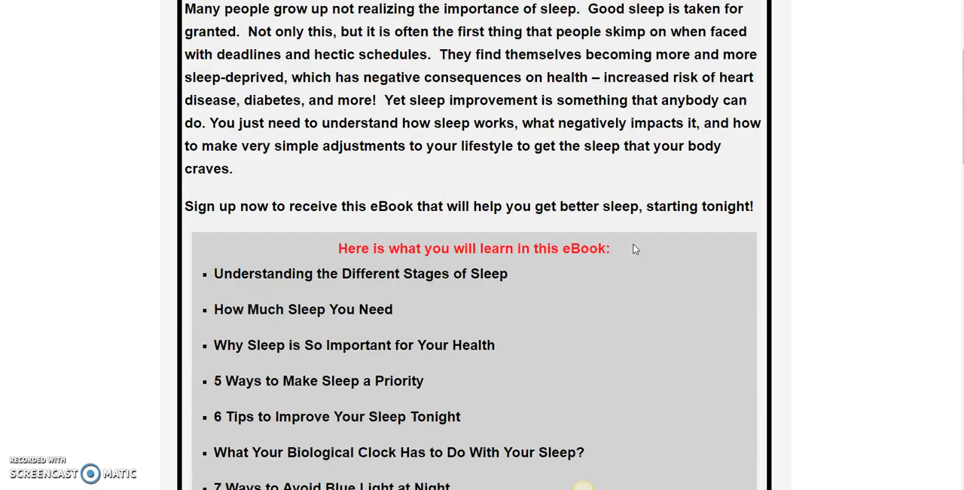
scroll("down", 3)
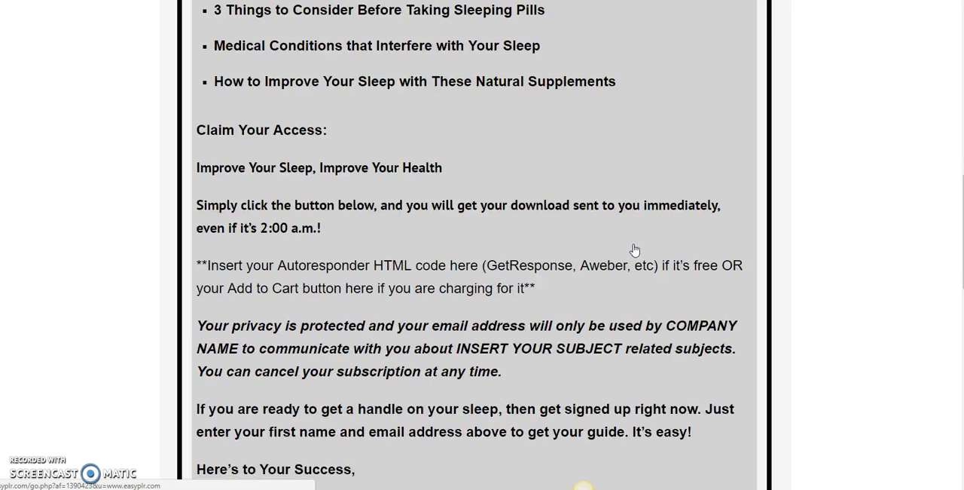
scroll("down", 3)
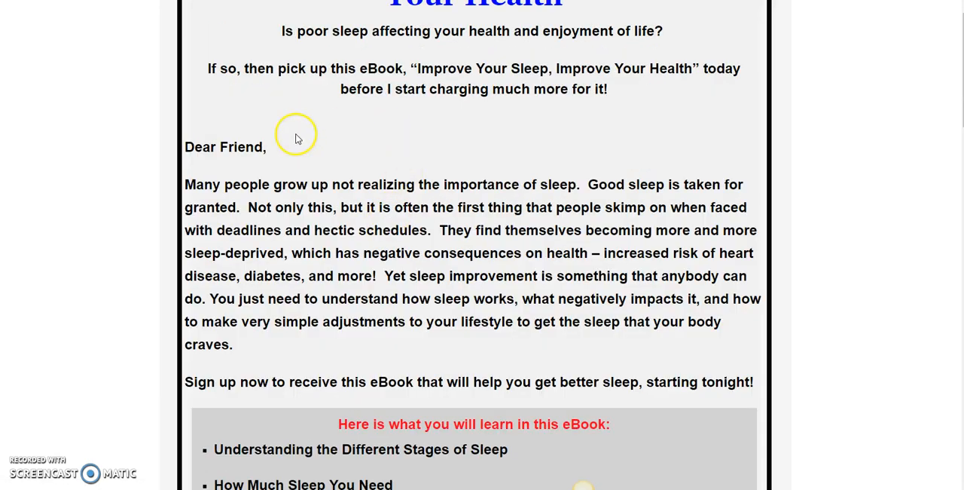
scroll("down", 3)
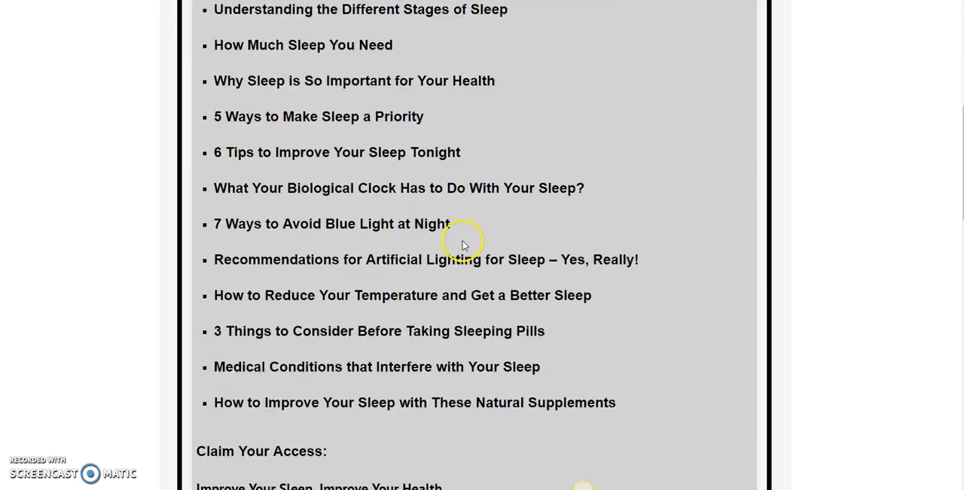
scroll("down", 3)
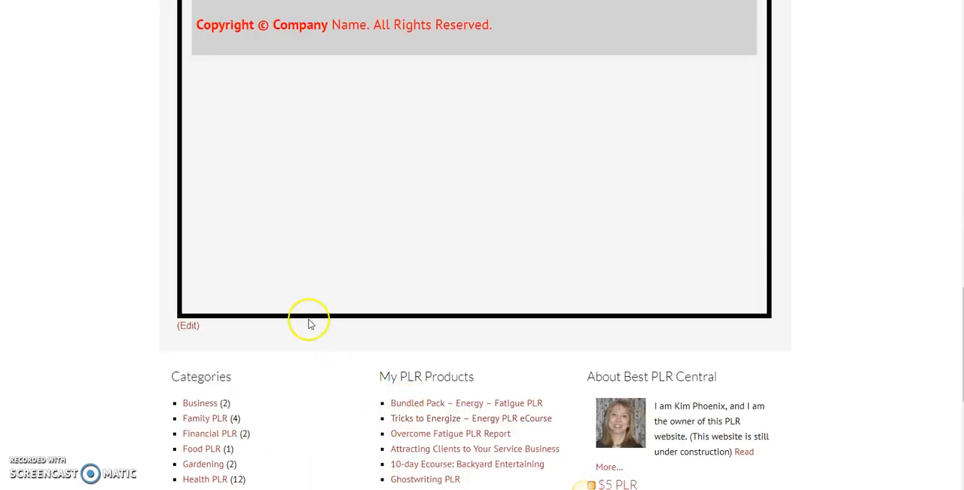
mouse_move(407, 247)
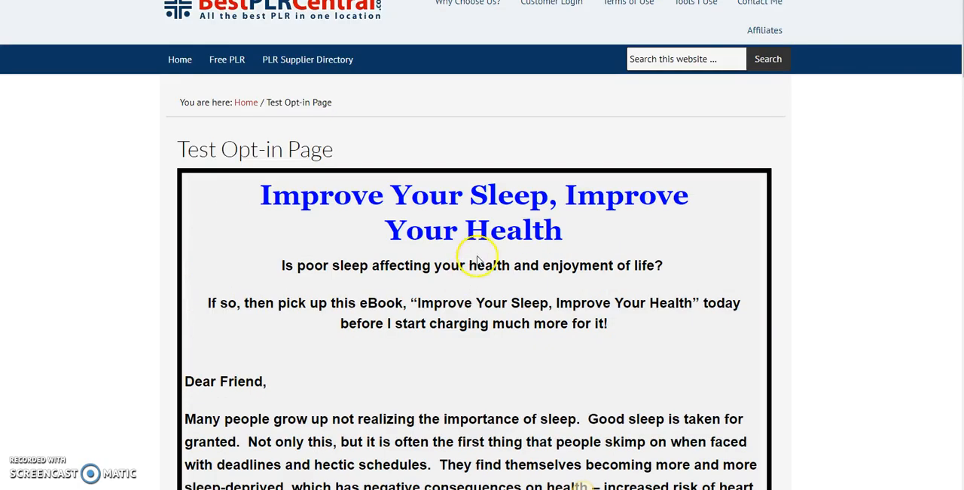
mouse_move(780, 305)
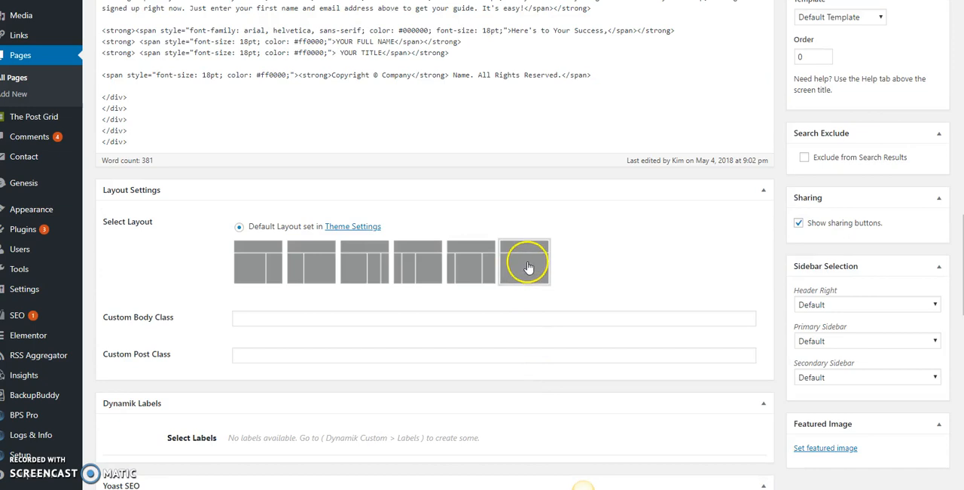
mouse_move(520, 272)
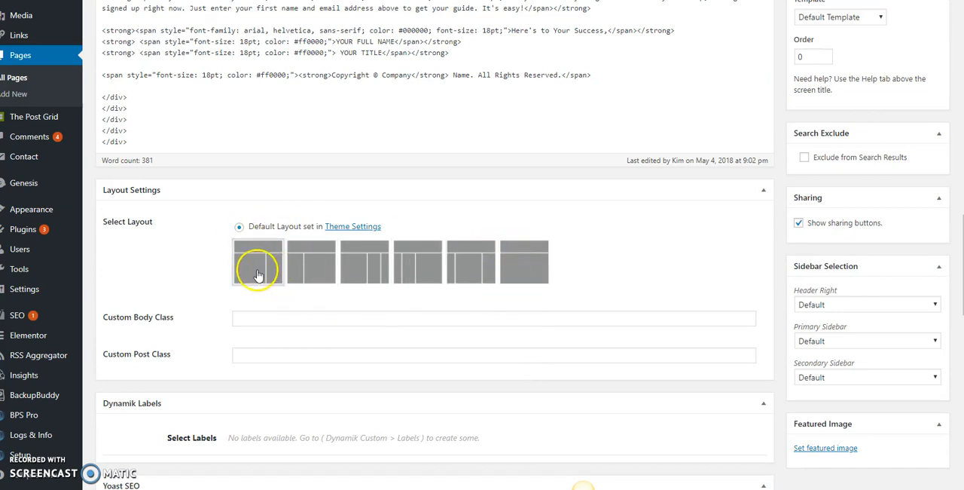
mouse_move(260, 277)
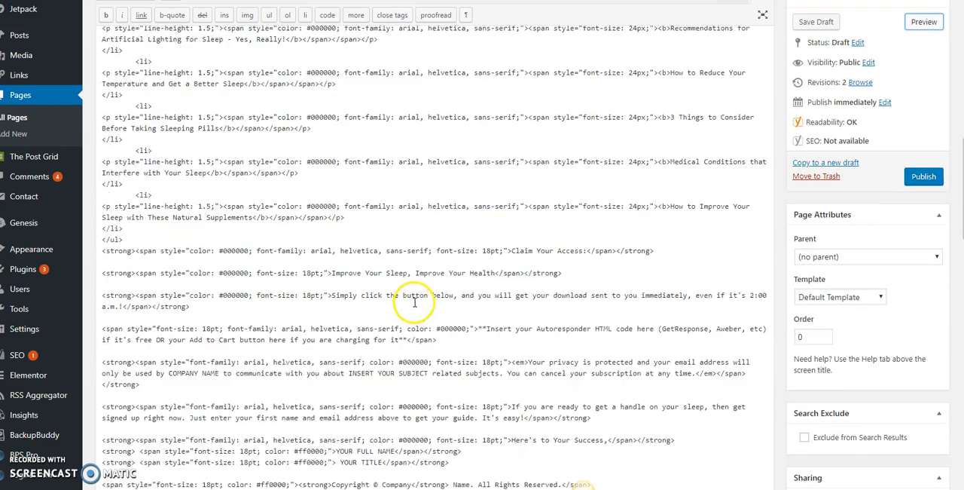
Step: Preview the untitled draft holding the sleep eBook opt-in HTML
scroll("up", 3)
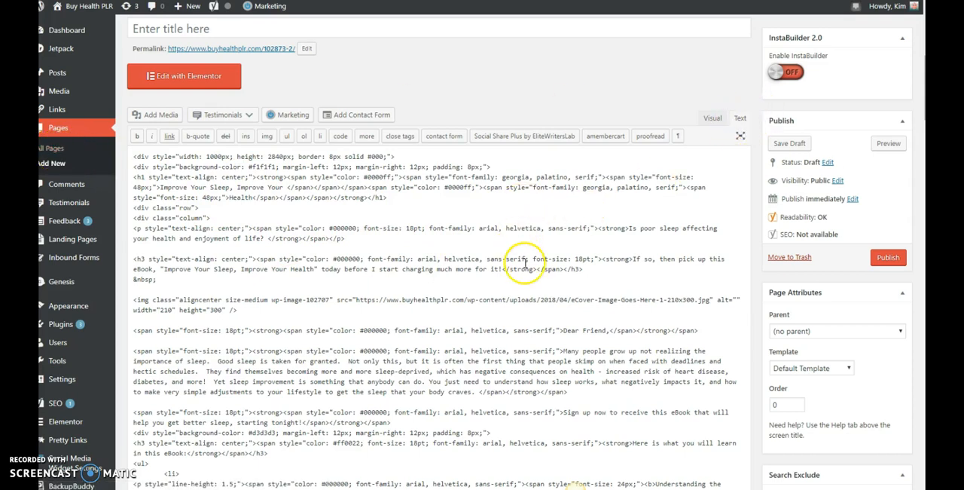
left_click(889, 143)
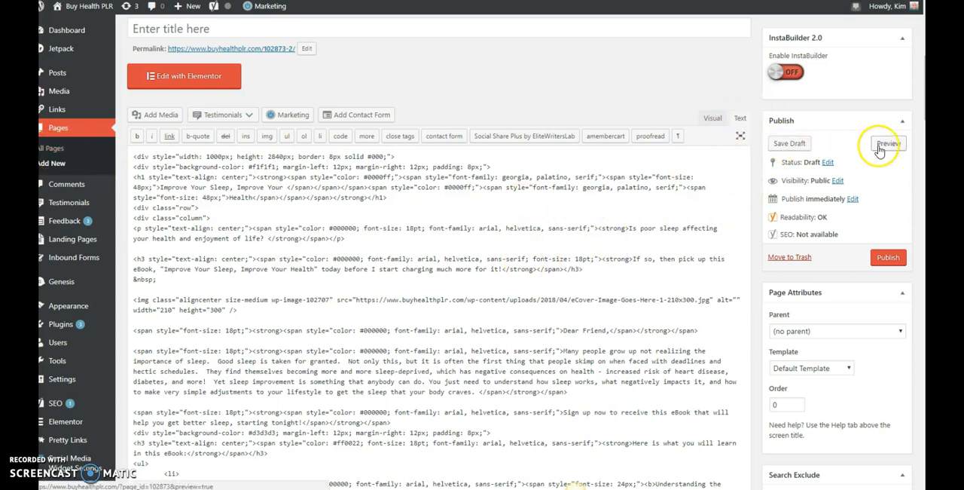
mouse_move(889, 143)
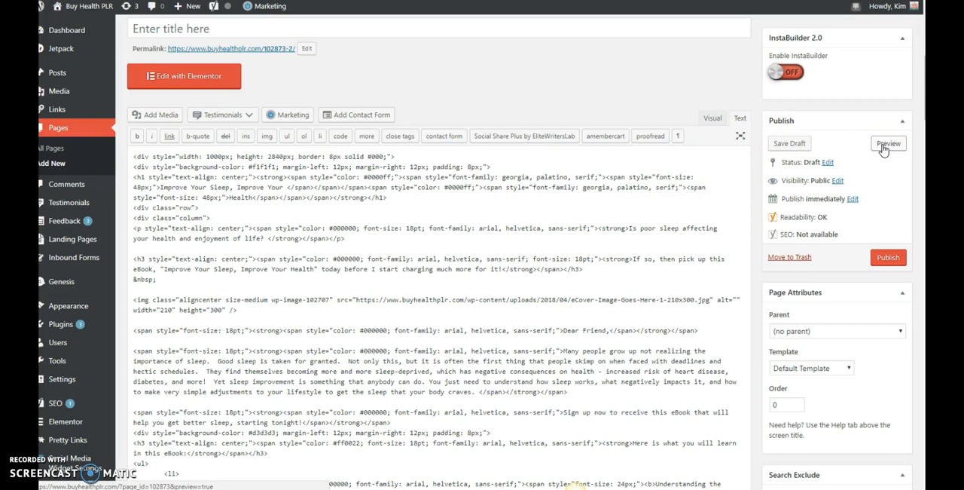
left_click(889, 143)
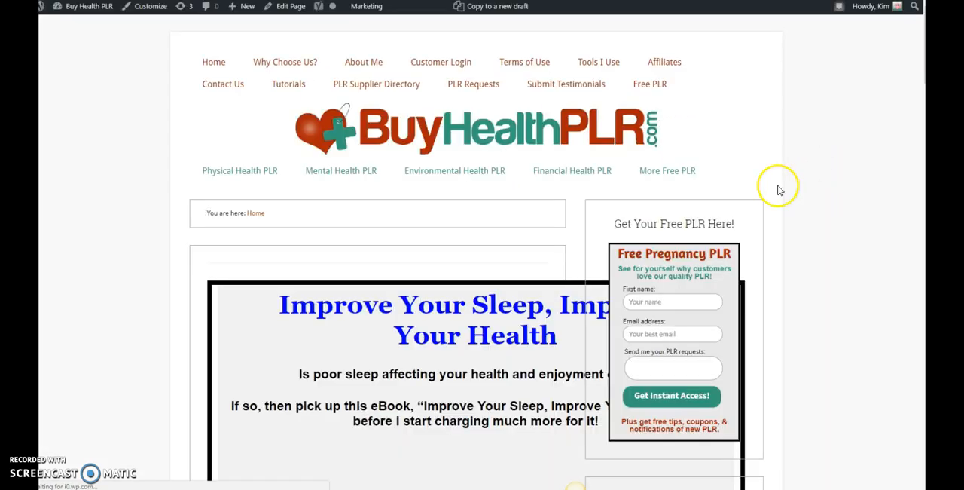
Step: Scroll the preview to inspect the opt-in content squeezed beside the sidebar
scroll("down", 3)
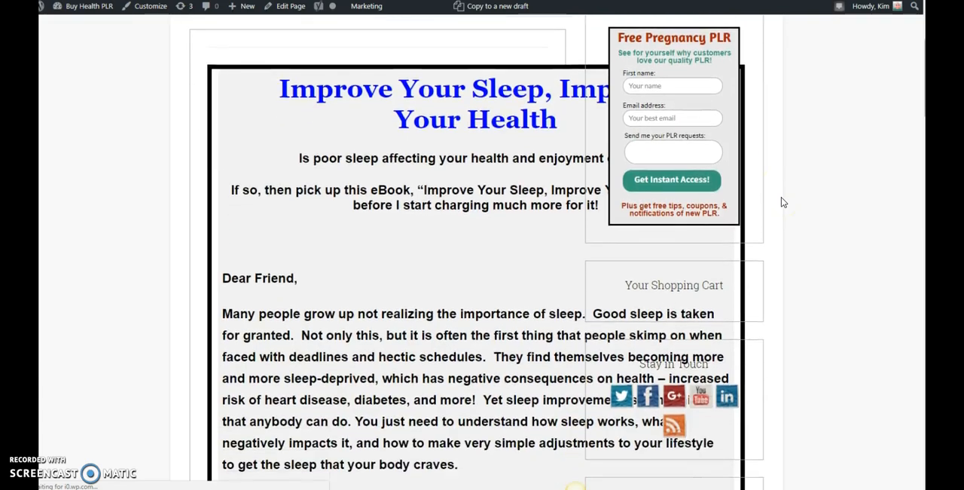
scroll("down", 3)
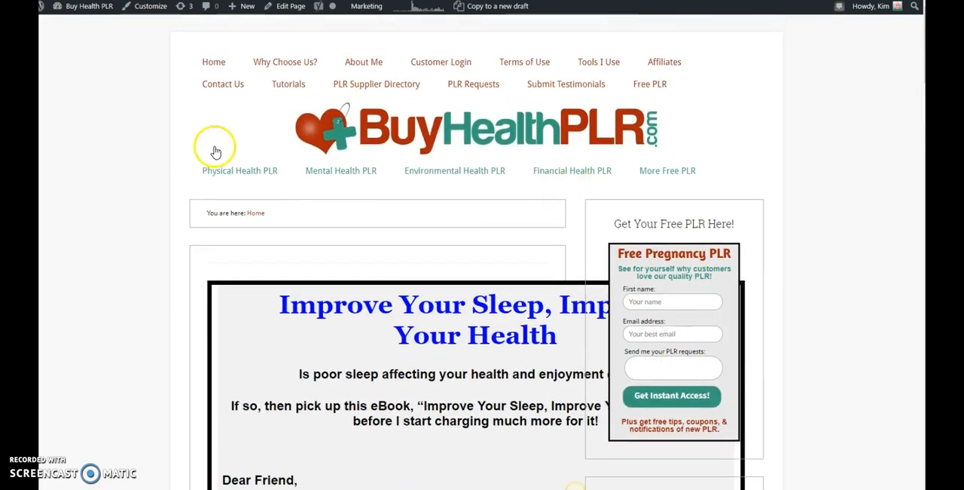
mouse_move(241, 239)
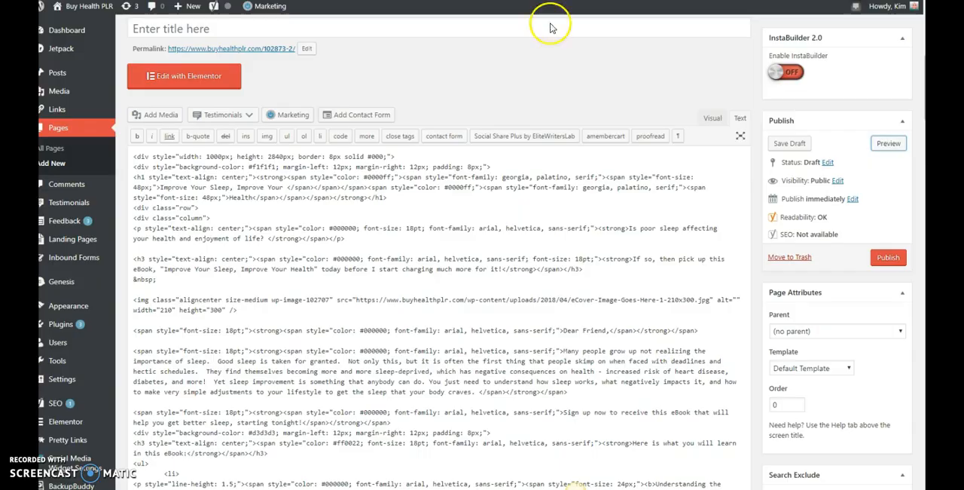
Step: Scroll through the Text editor to review the draft's settings before saving
scroll("down", 3)
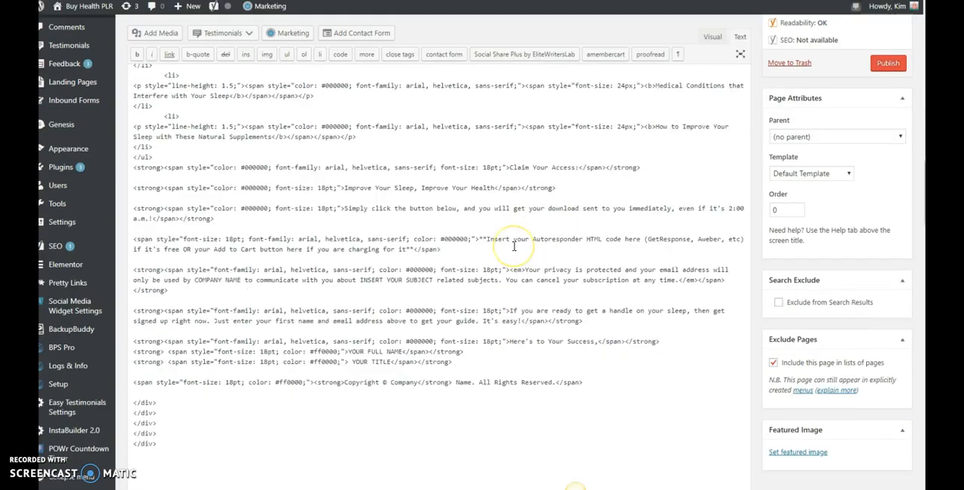
scroll("down", 3)
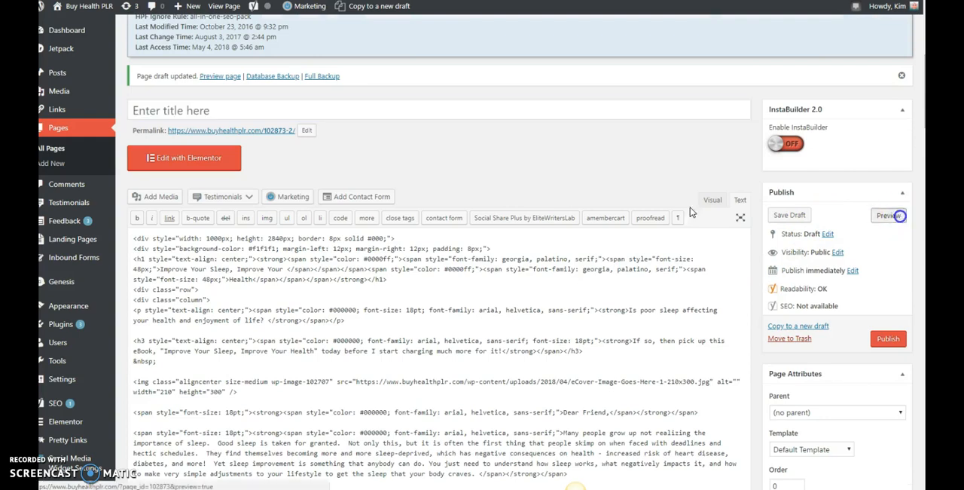
Step: Preview the updated draft and check the opt-in page now spans full width
left_click(889, 213)
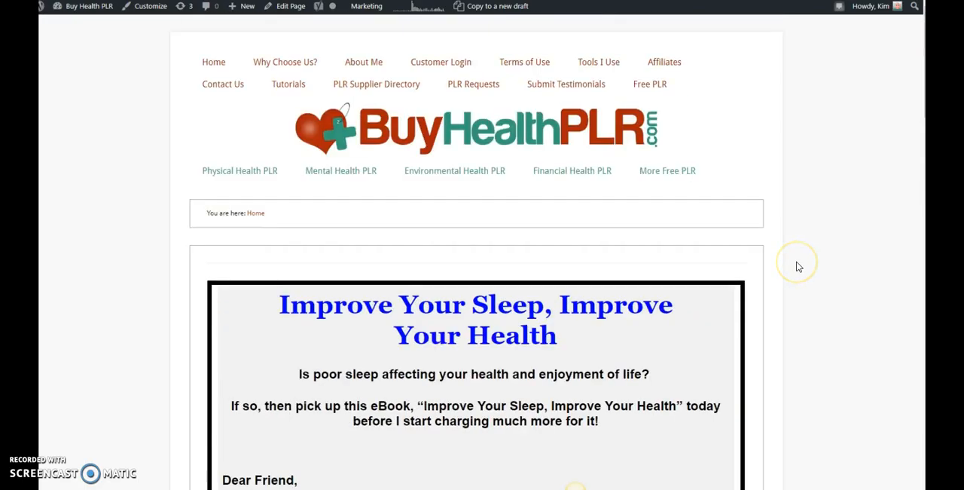
scroll("down", 3)
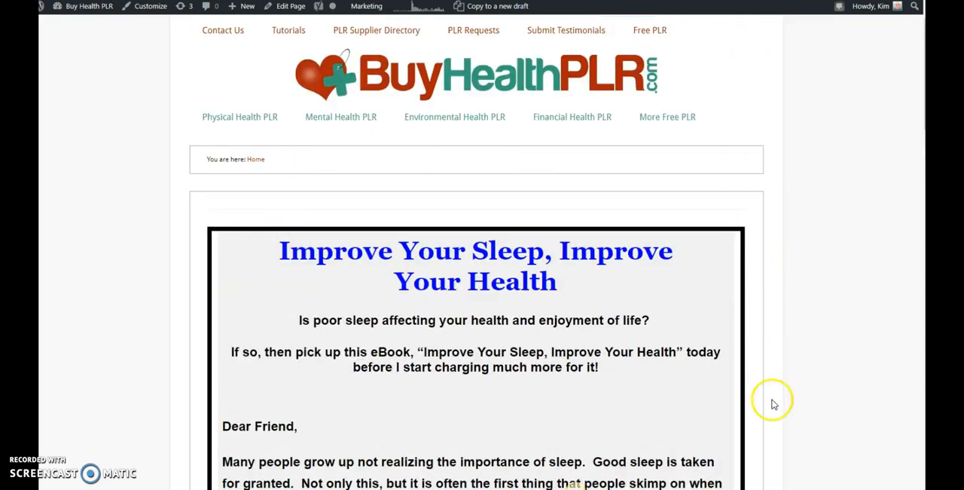
scroll("down", 3)
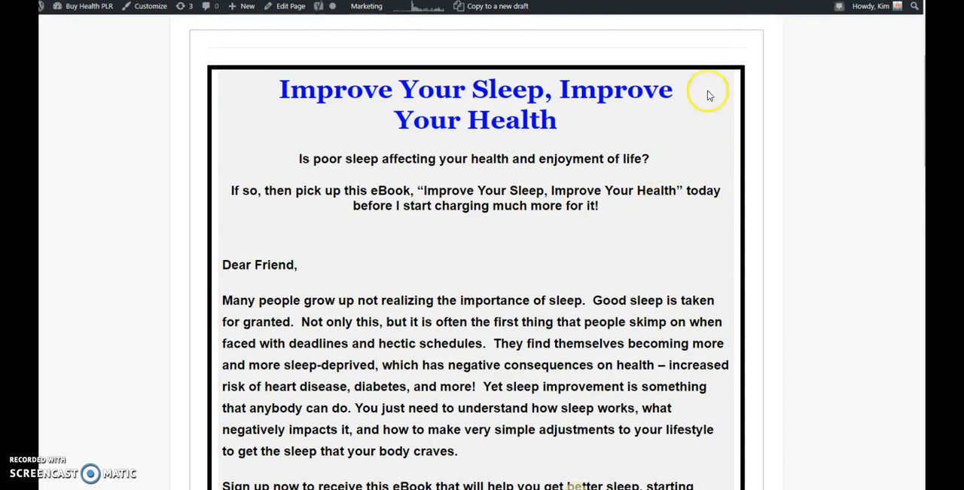
mouse_move(312, 207)
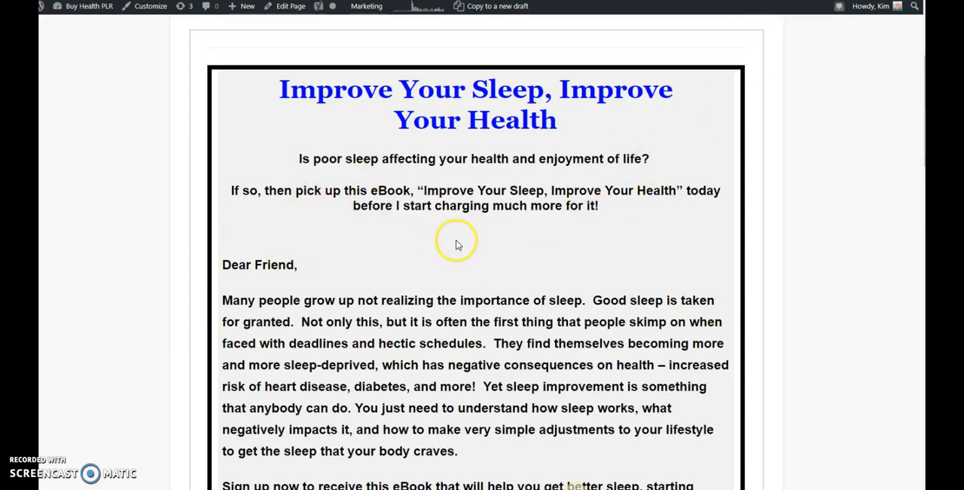
mouse_move(500, 249)
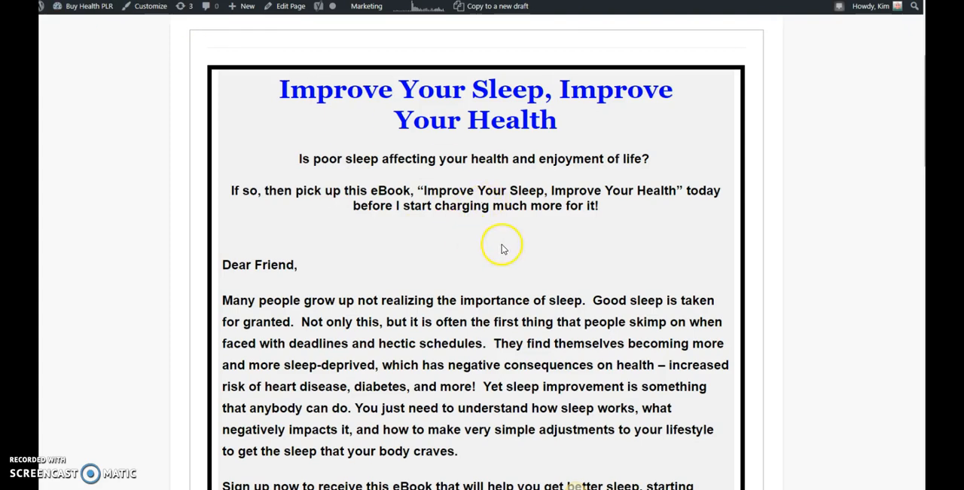
scroll("down", 3)
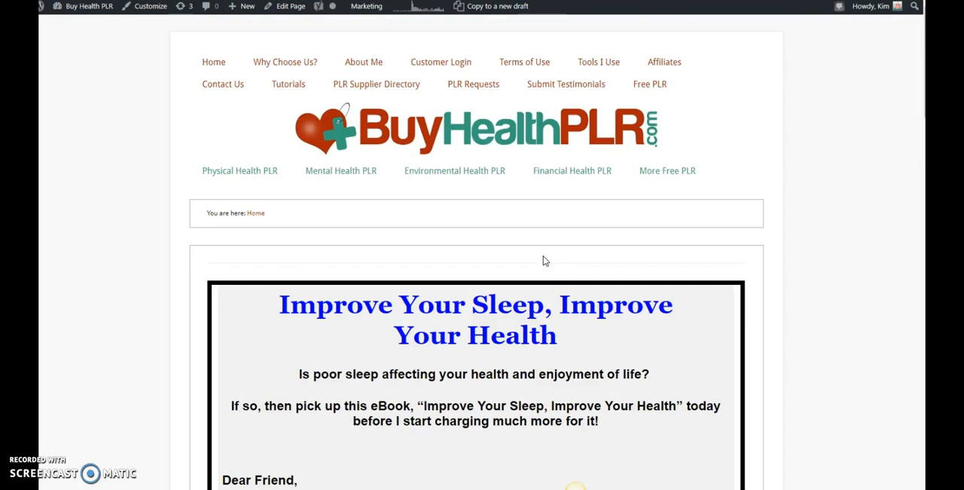
scroll("down", 3)
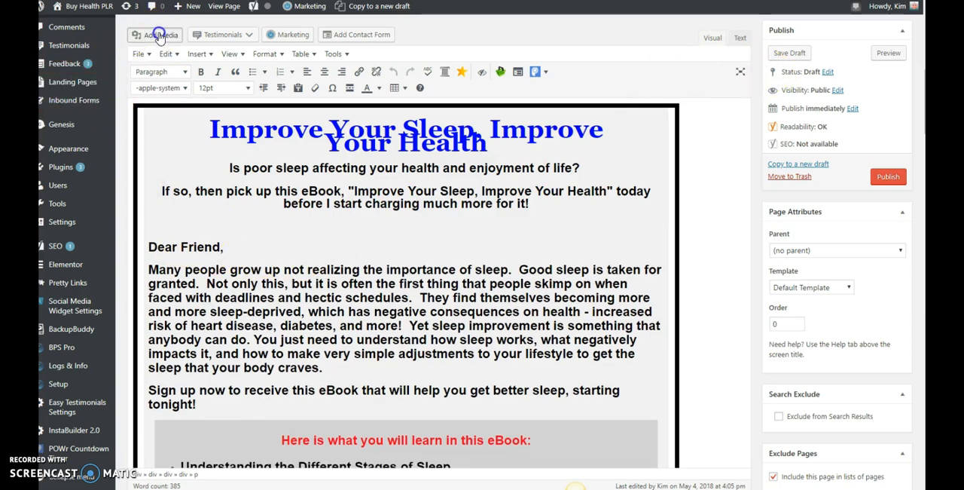
Step: Bring up the Add Media window and switch to its Upload Files area
left_click(154, 35)
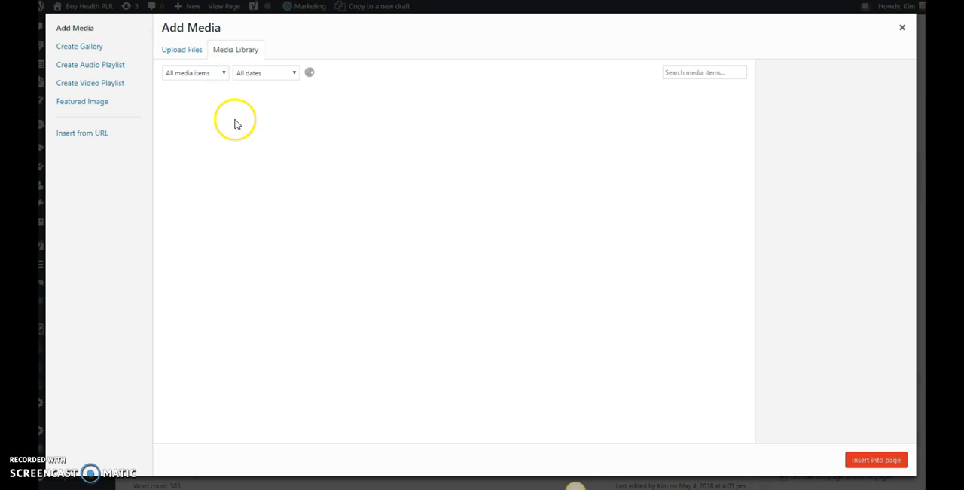
mouse_move(324, 119)
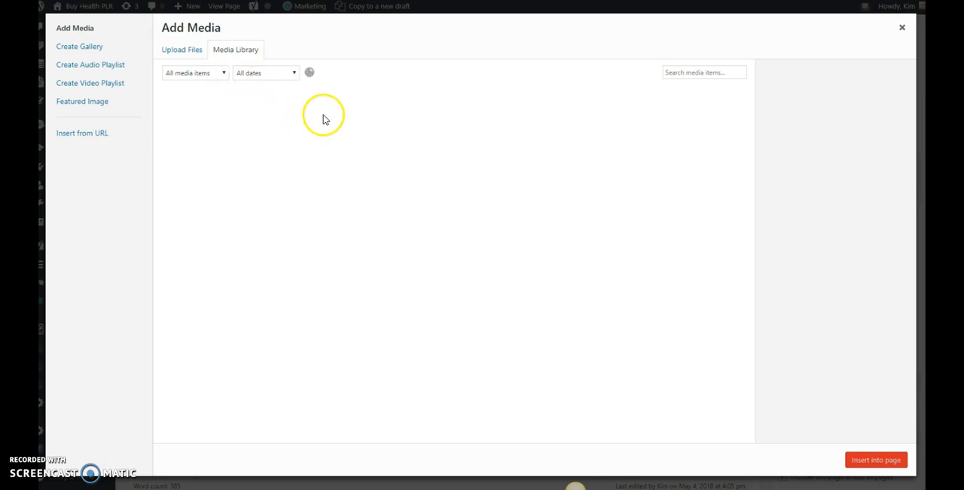
mouse_move(375, 126)
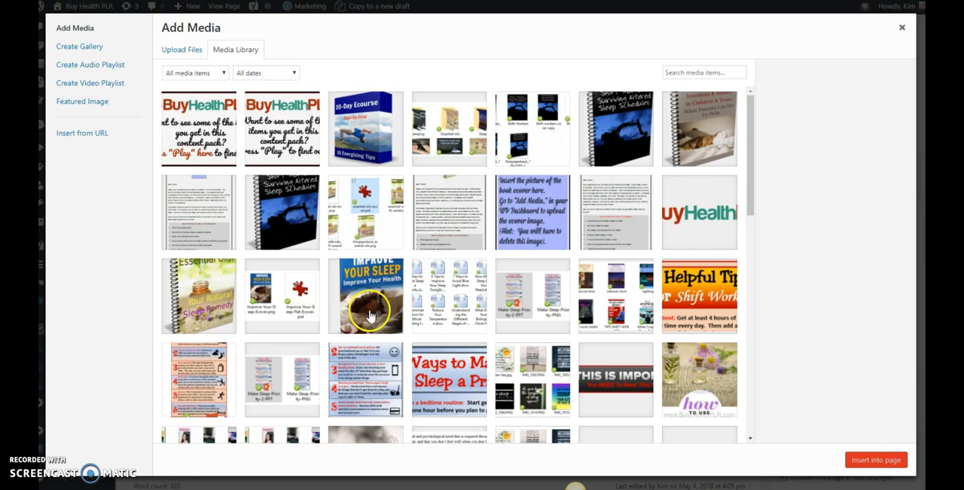
mouse_move(370, 292)
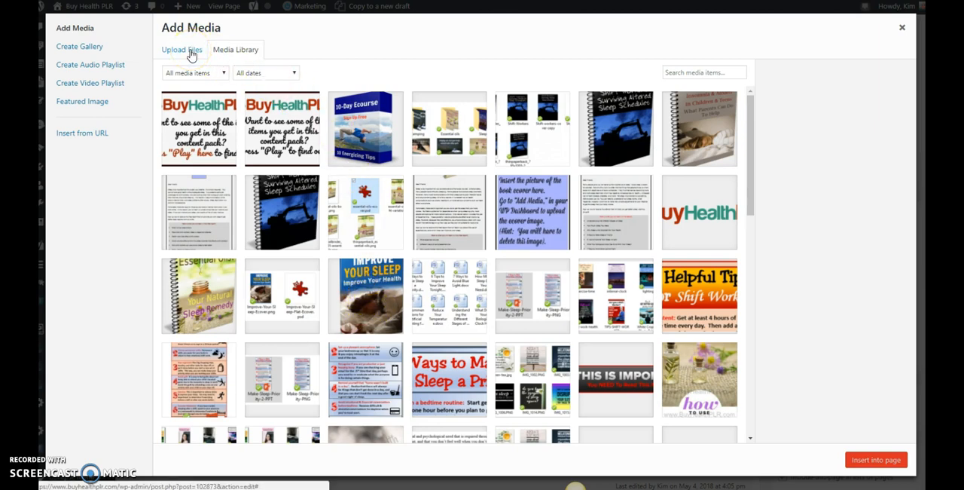
left_click(180, 48)
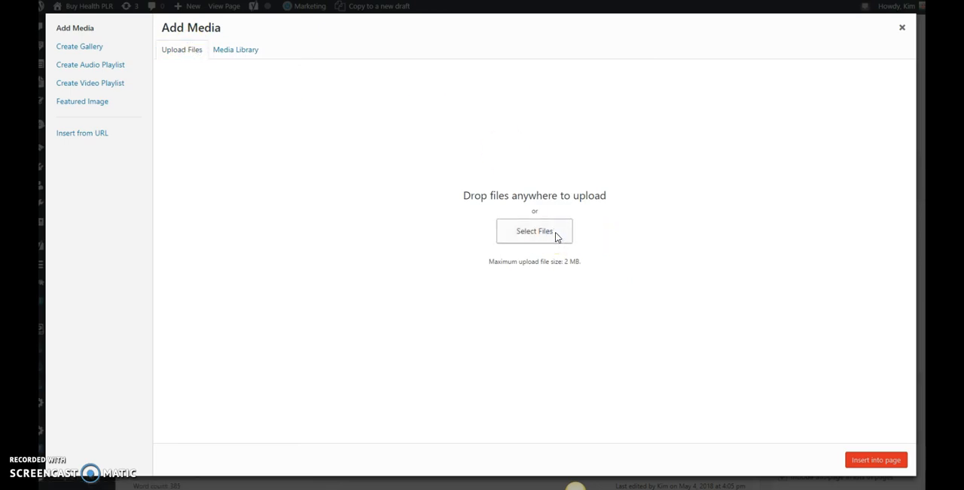
Step: Browse the computer for an upload and enter the Ebook Covers folder
left_click(534, 230)
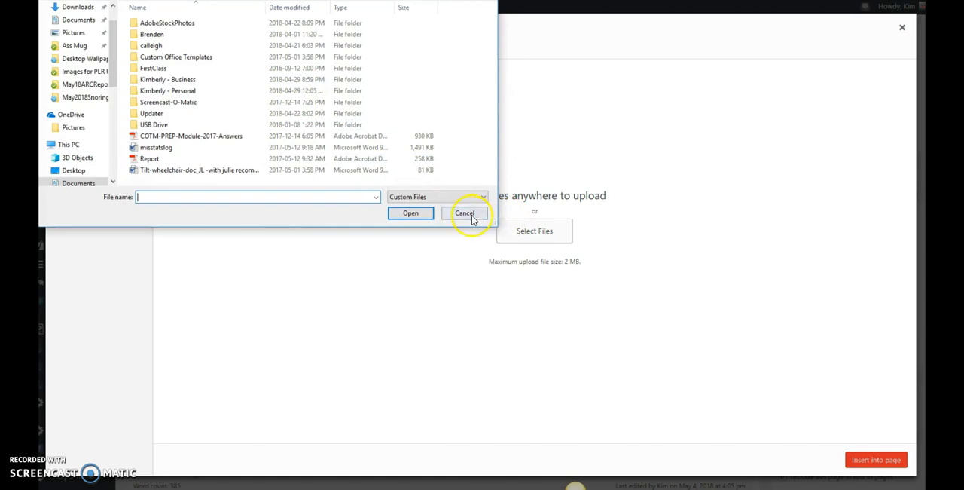
left_click(464, 213)
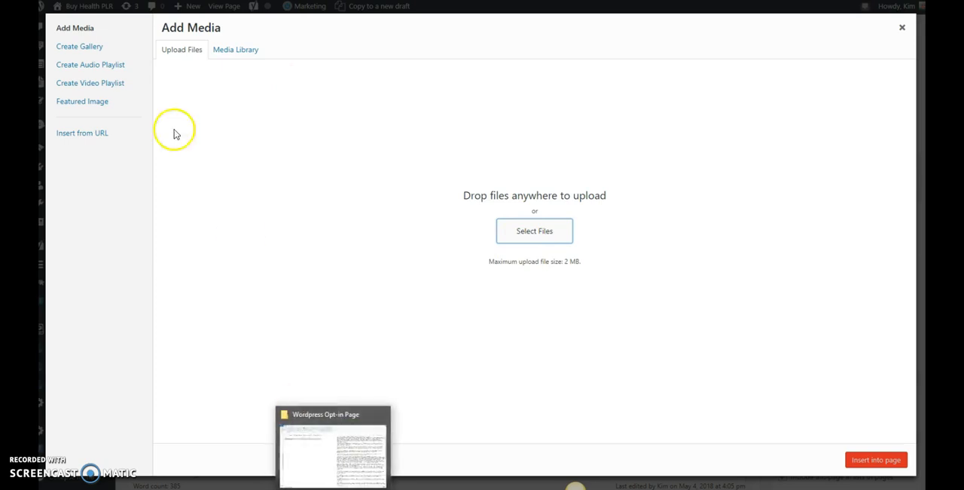
left_click(534, 231)
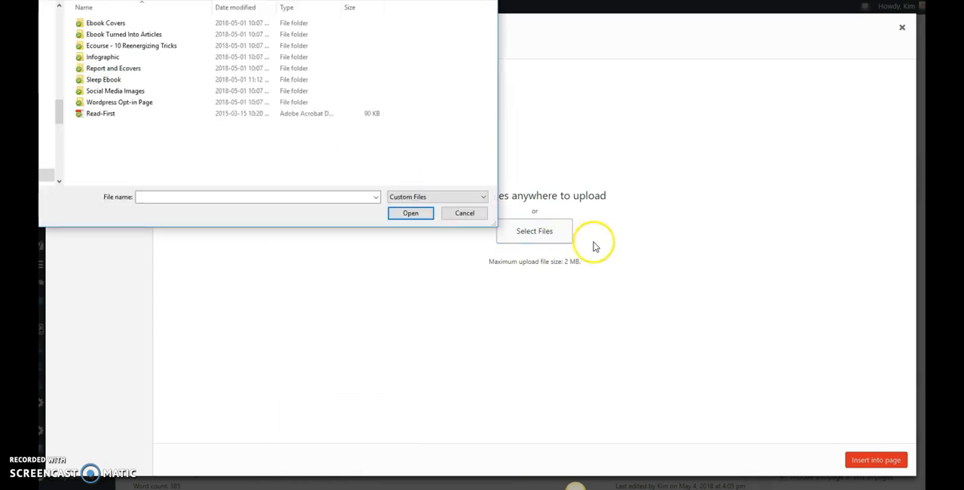
mouse_move(552, 238)
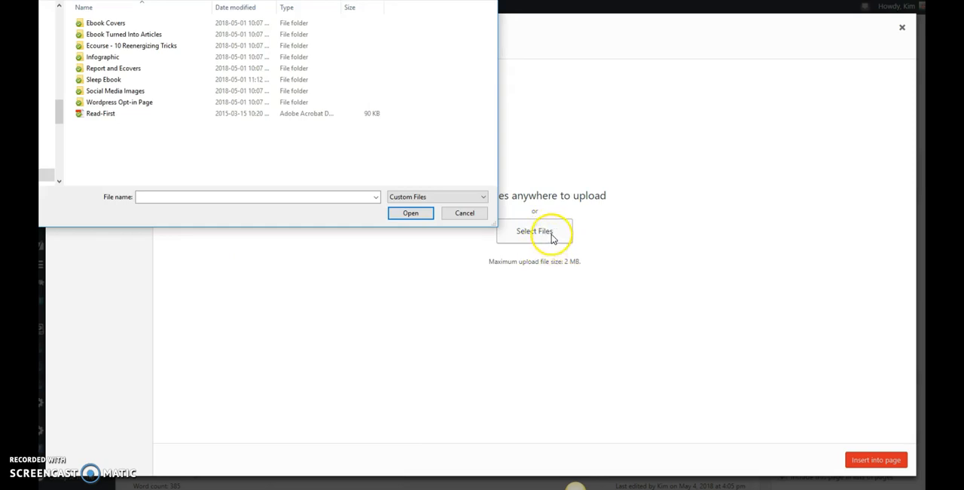
left_click(106, 22)
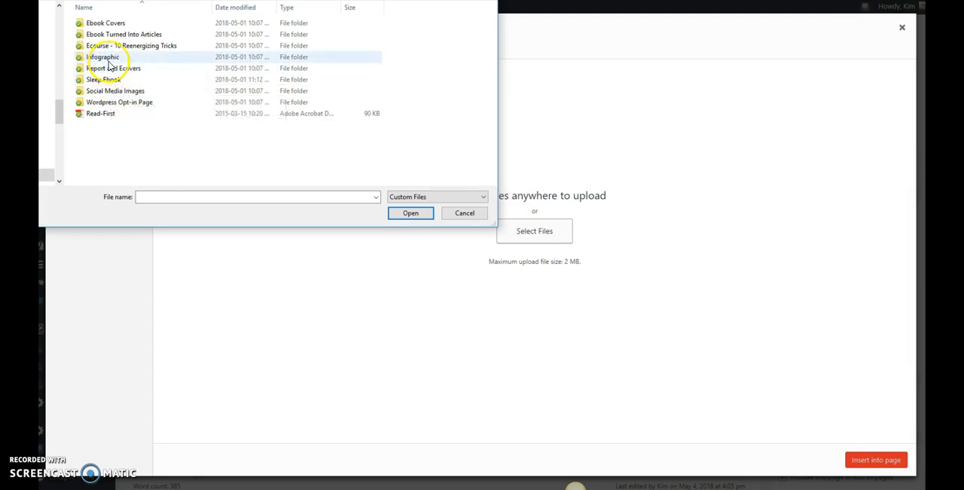
left_click(102, 23)
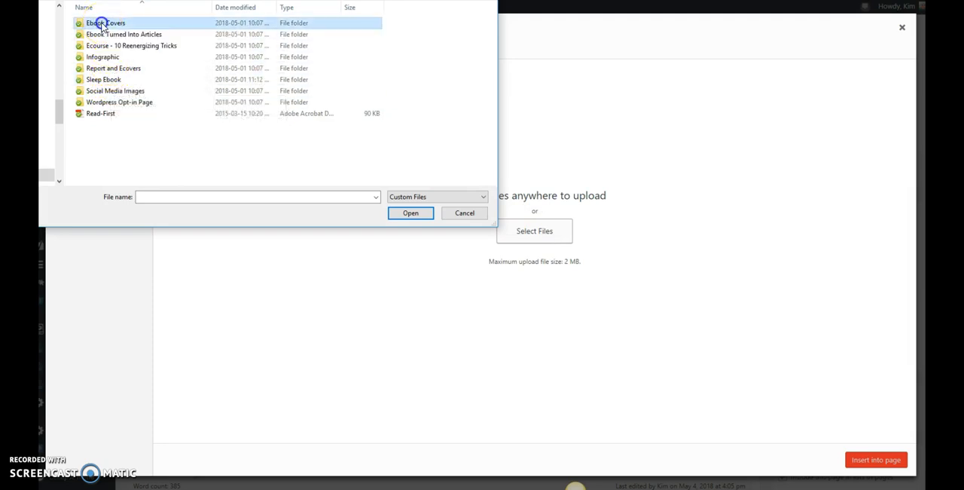
double_click(104, 23)
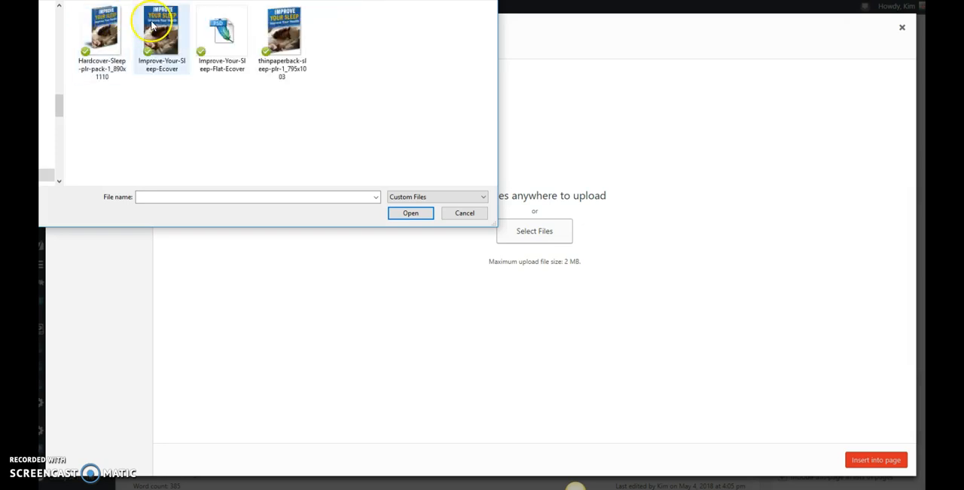
Step: Look at the Improve Your Sleep ecover image, then cancel without uploading
left_click(103, 30)
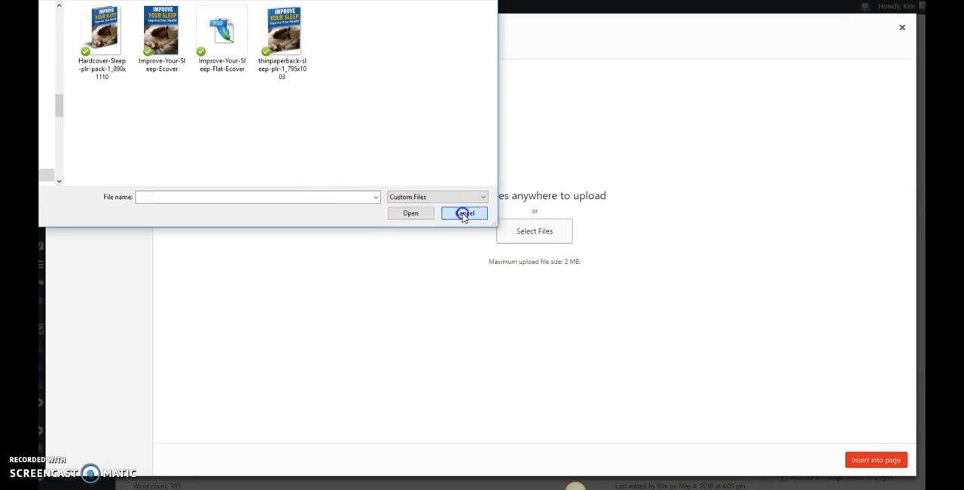
left_click(464, 214)
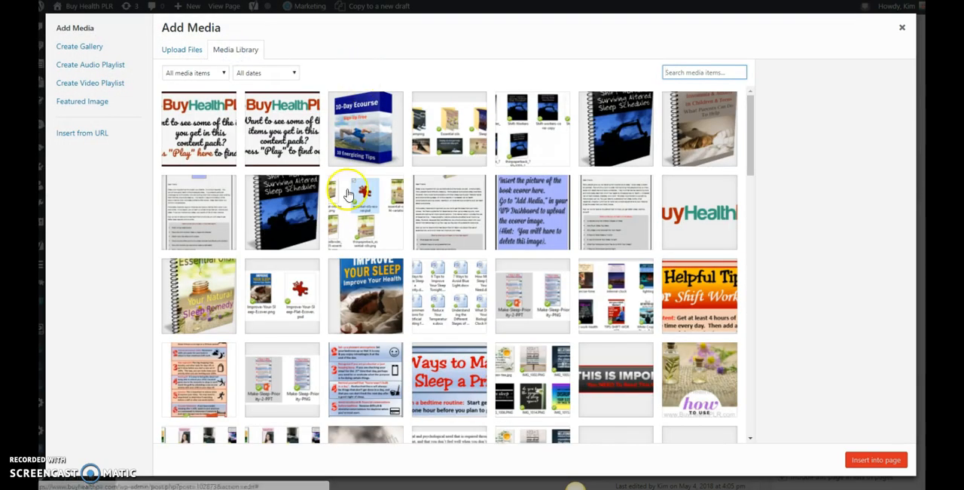
Step: Insert the Improve Your Sleep cover image from the Media Library and review its placement above Dear Friend
left_click(364, 295)
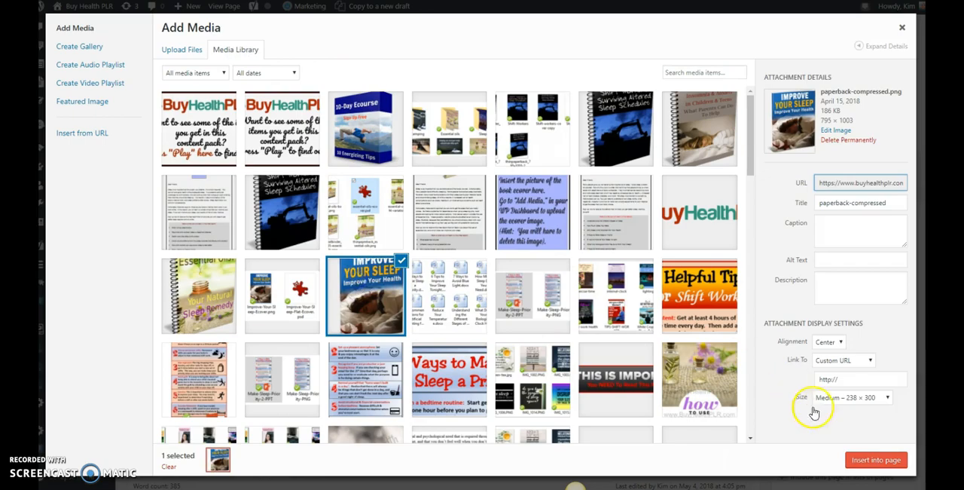
left_click(877, 460)
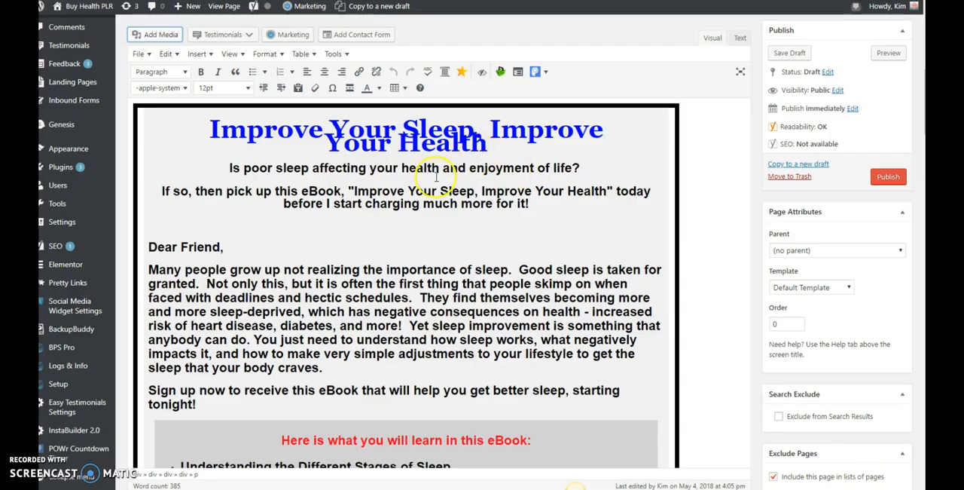
mouse_move(443, 244)
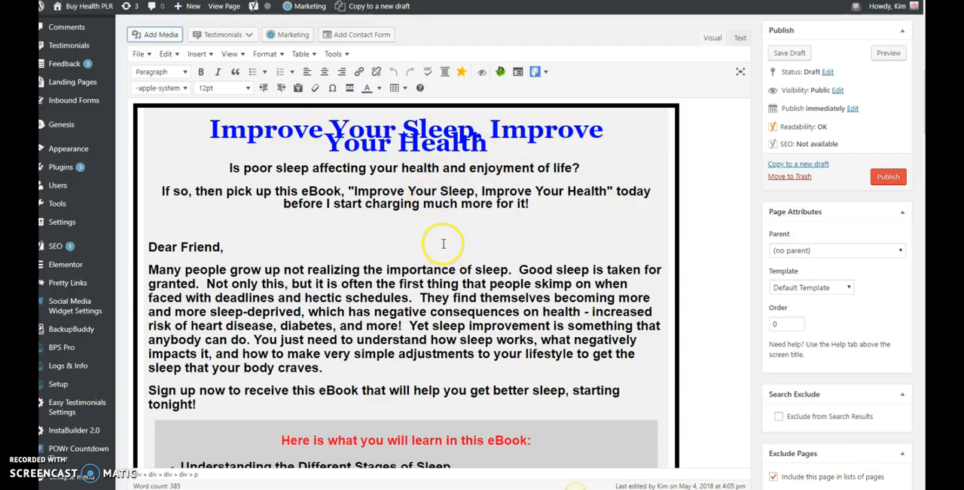
mouse_move(475, 232)
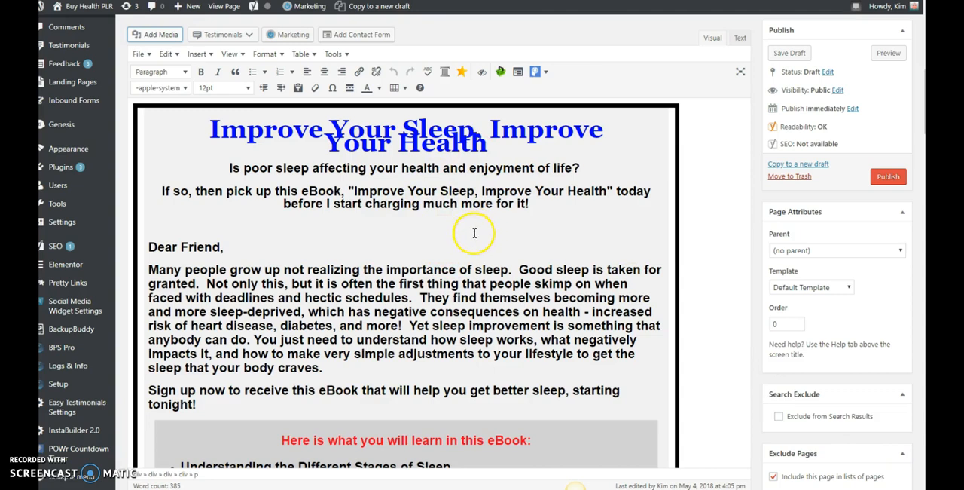
mouse_move(414, 235)
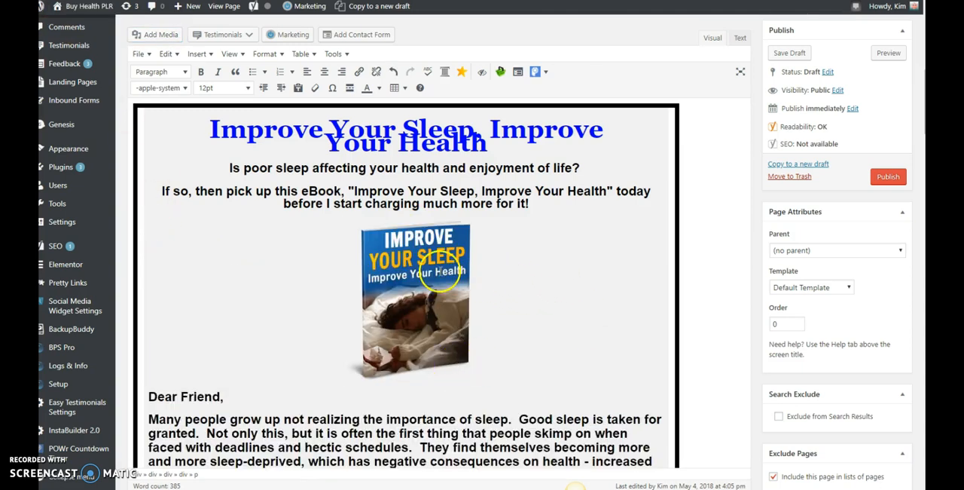
mouse_move(456, 350)
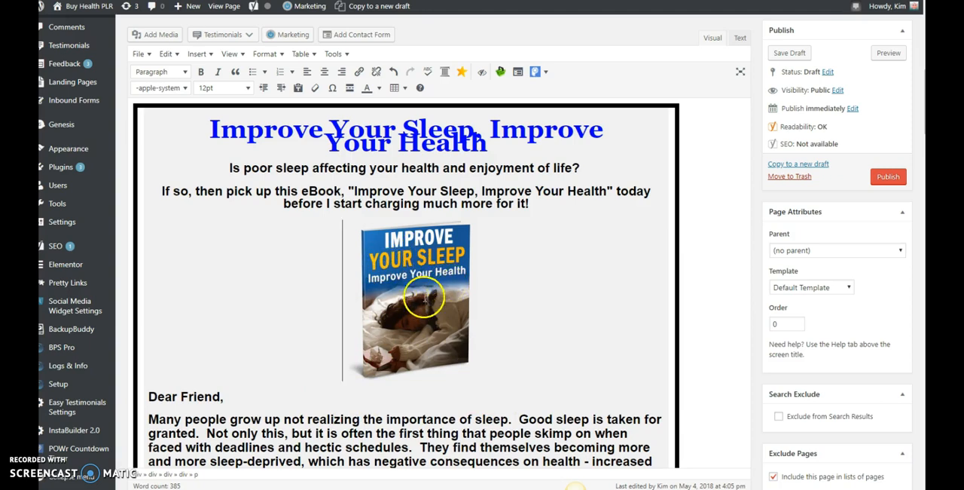
scroll("down", 3)
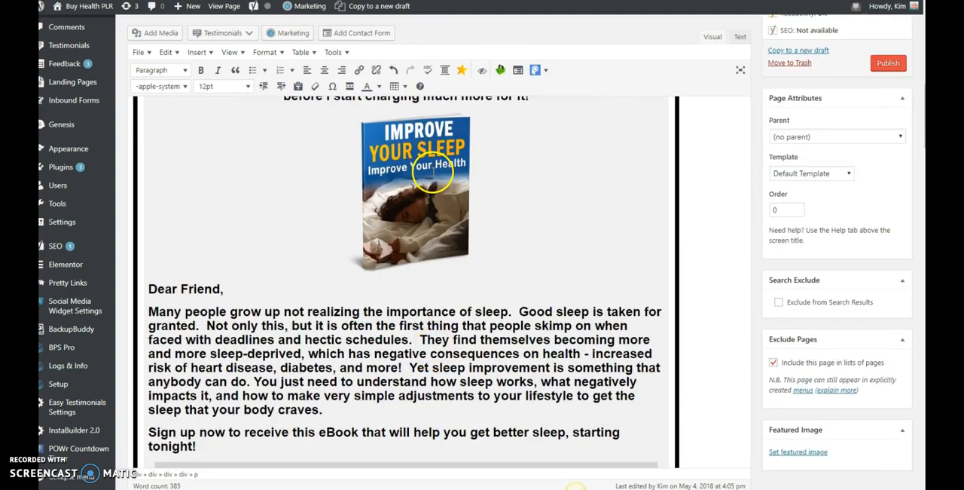
scroll("down", 3)
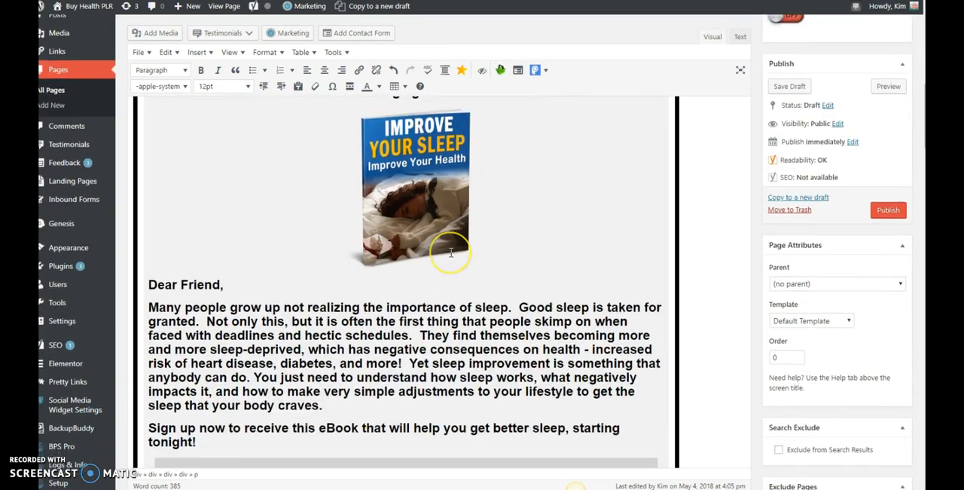
scroll("down", 3)
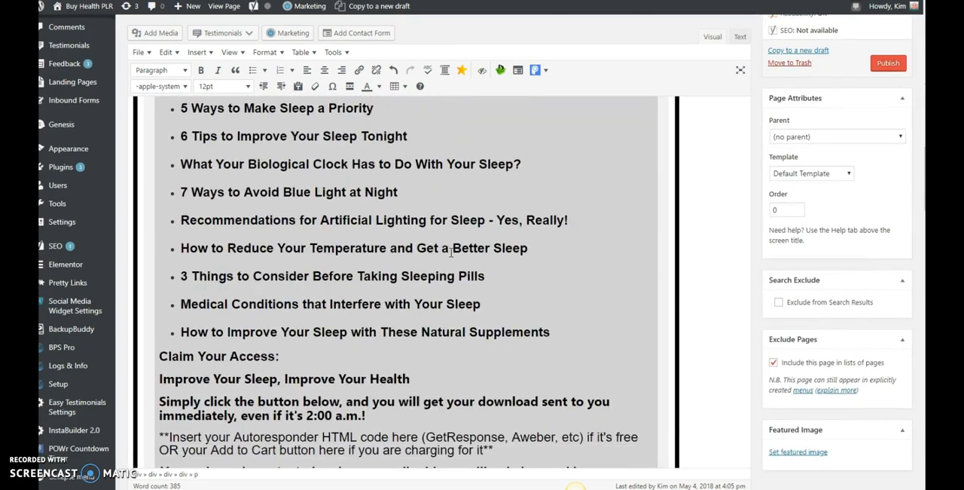
scroll("down", 3)
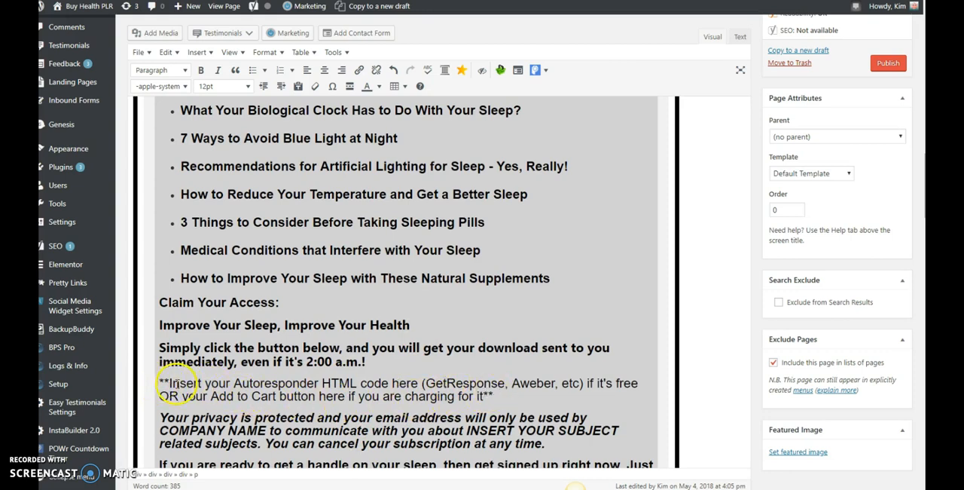
mouse_move(268, 389)
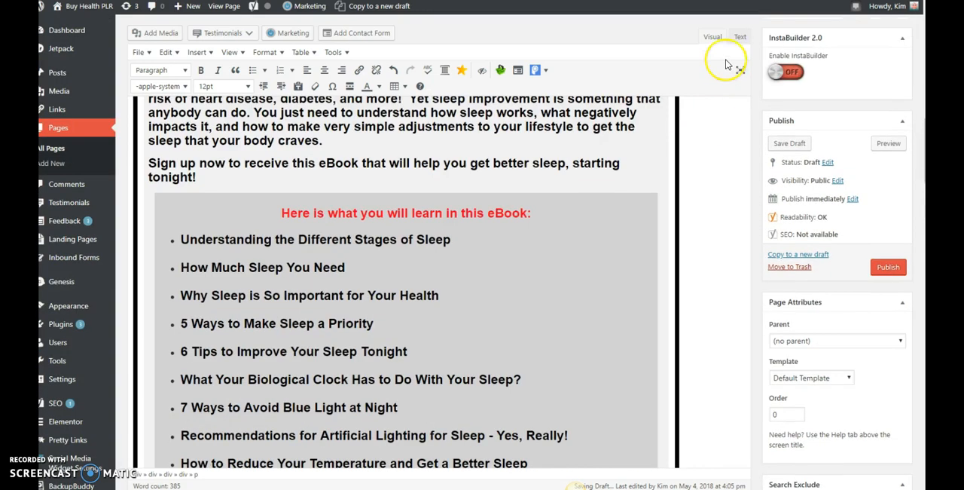
Step: View the page as raw HTML in the Text editor, scrolling to the copyright footer code
left_click(740, 36)
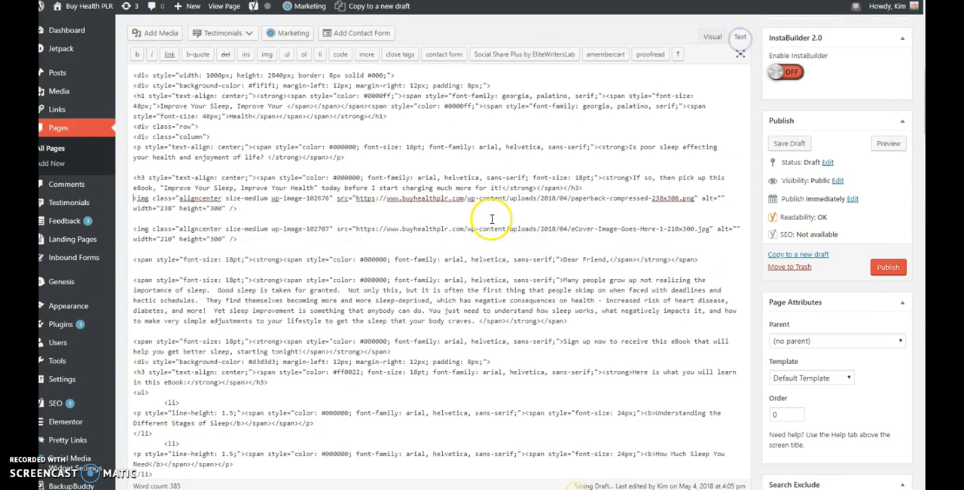
scroll("down", 3)
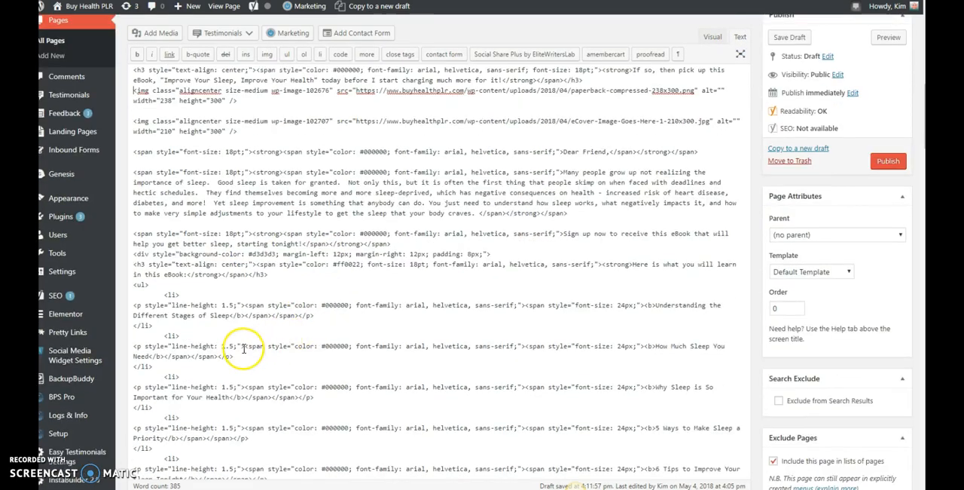
scroll("down", 3)
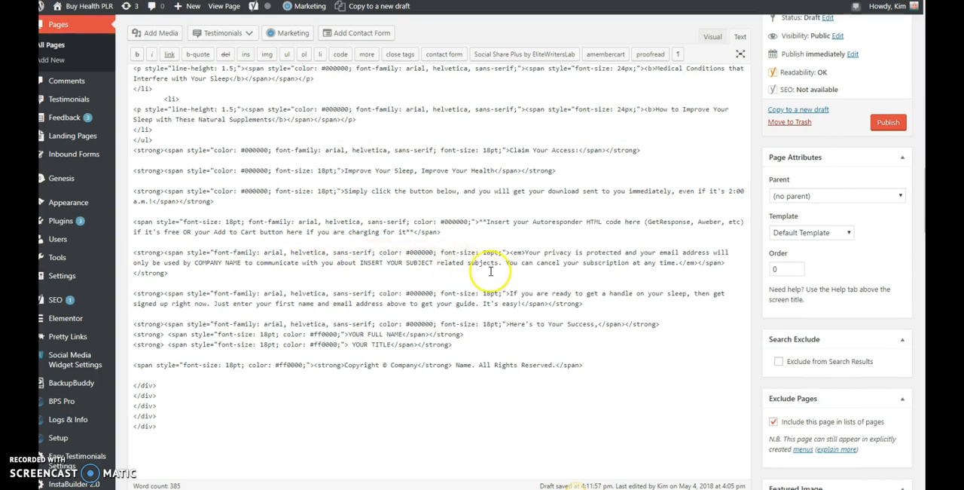
mouse_move(481, 222)
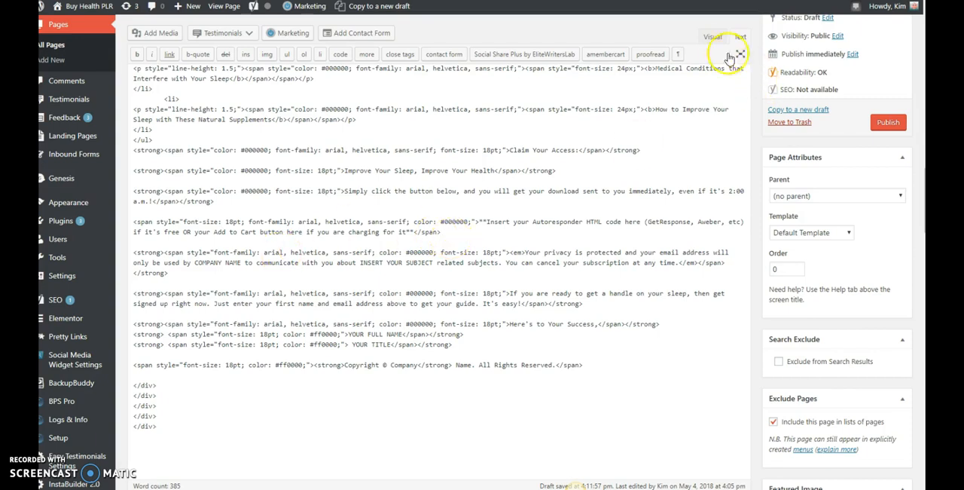
Step: Return to the Visual editor to see the sleep topics bullets and Claim Your Access section formatted
left_click(711, 36)
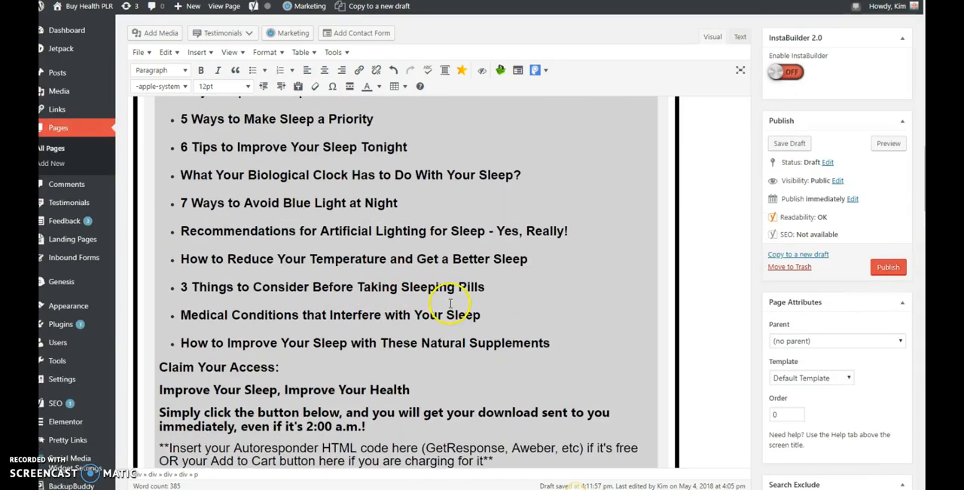
scroll("down", 3)
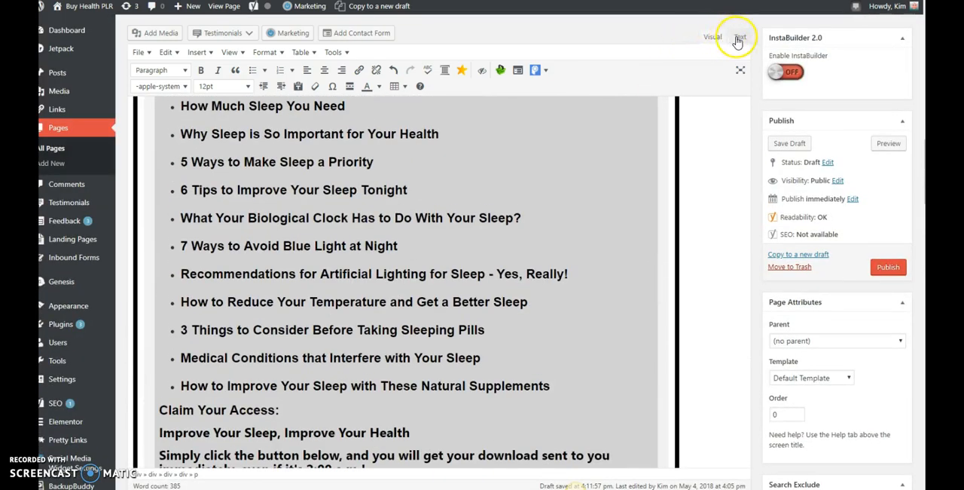
Step: Switch to the Text editor, save the page as a draft and request a preview
left_click(740, 37)
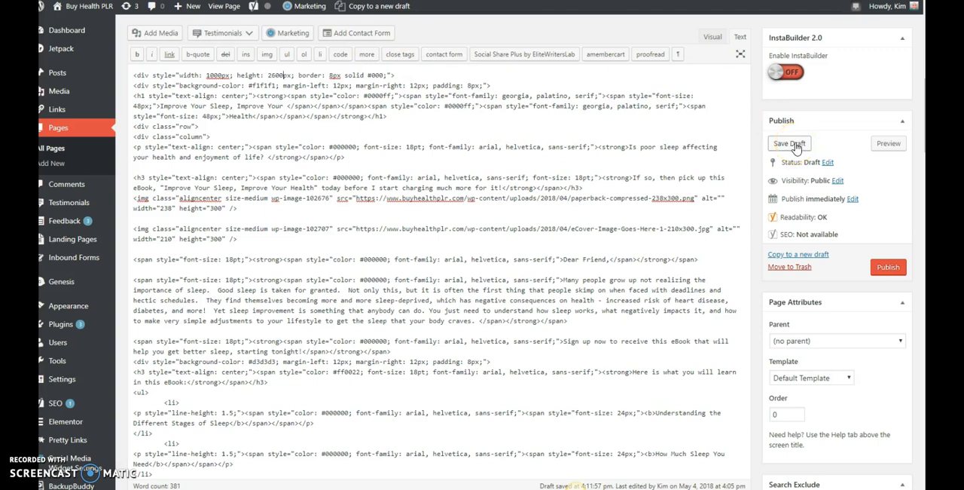
left_click(789, 143)
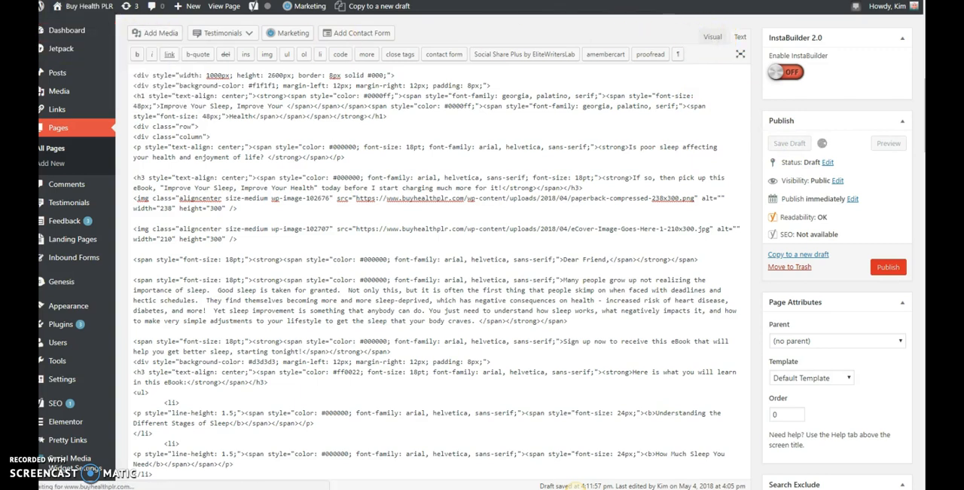
left_click(790, 143)
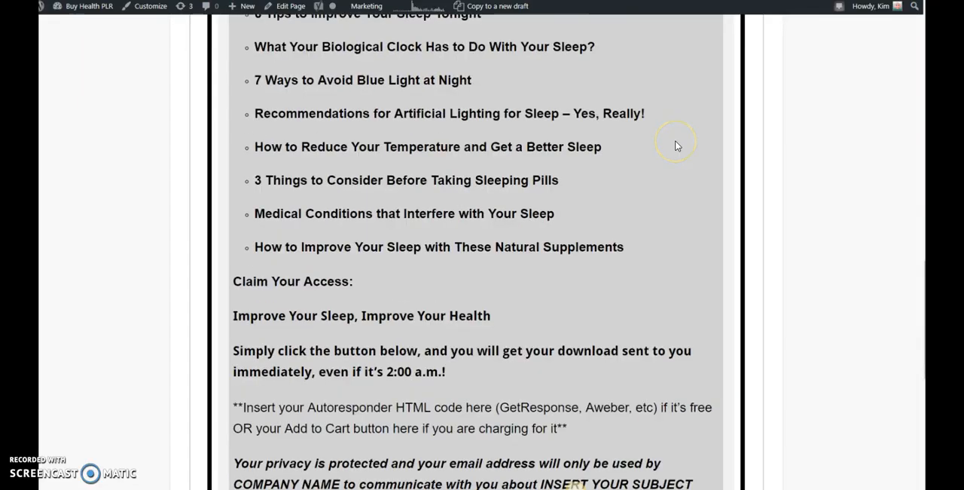
Step: Scroll the preview down to the sign-up prompt, signature and copyright notice
scroll("down", 3)
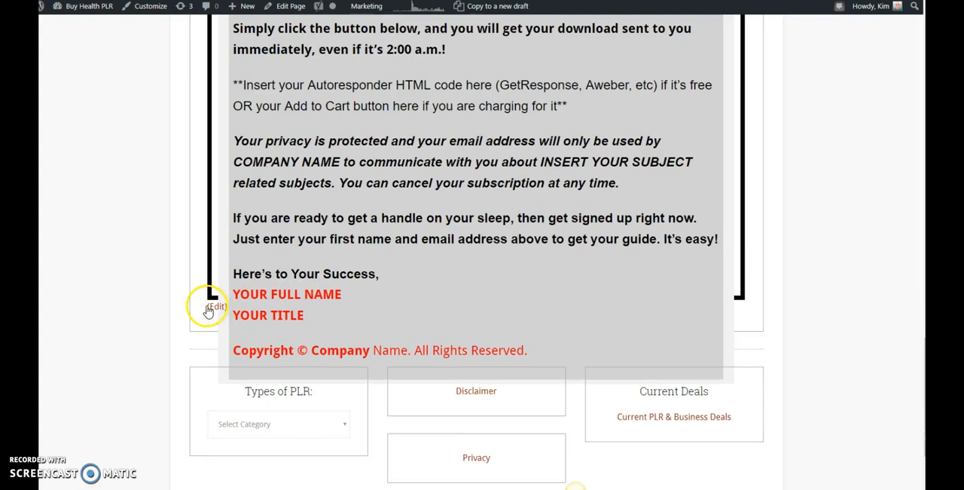
mouse_move(241, 335)
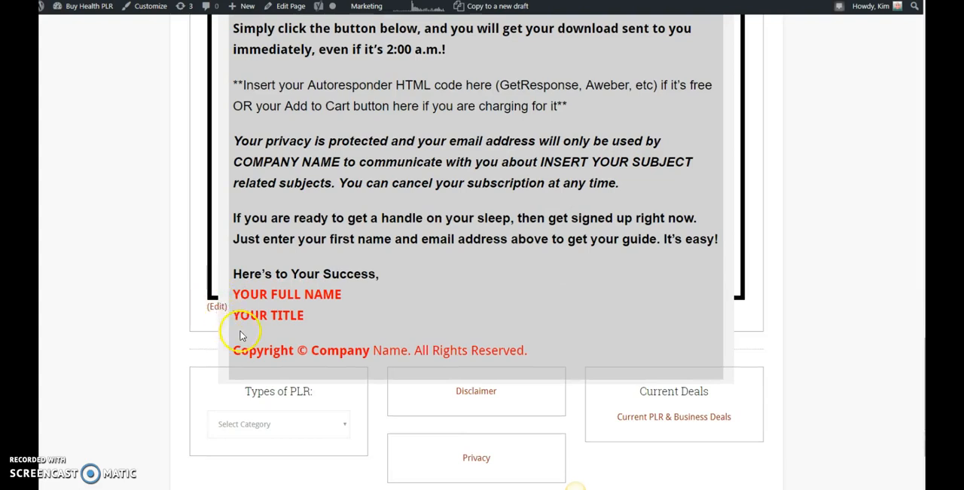
mouse_move(669, 386)
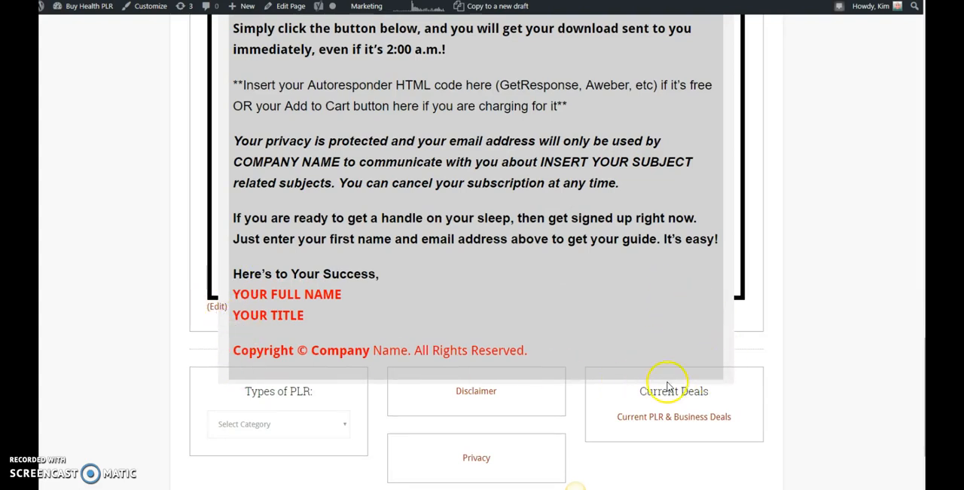
mouse_move(721, 330)
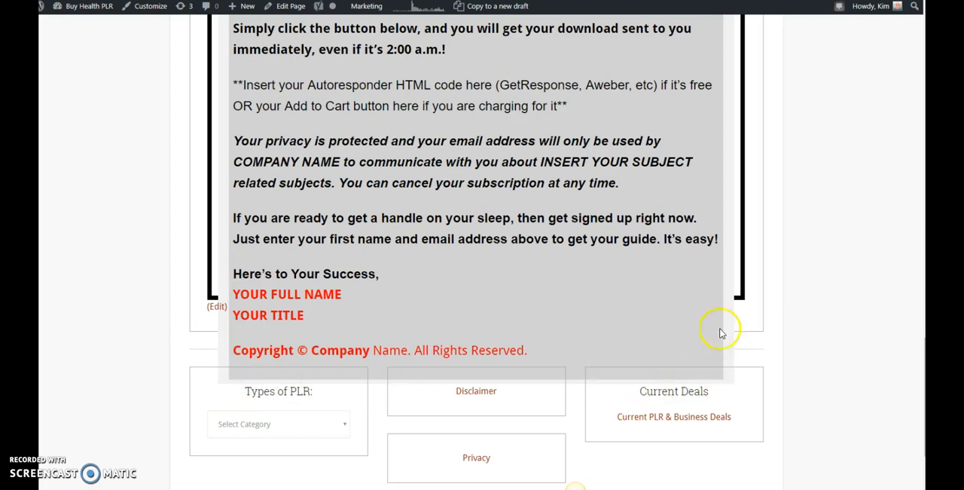
mouse_move(708, 339)
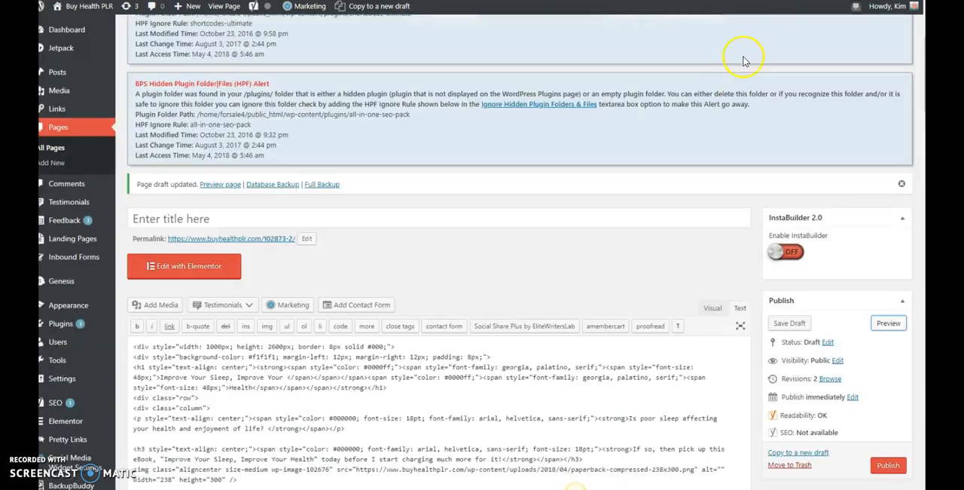
Step: Show the page formatted again with the eBook cover and Dear Friend letter visible
left_click(711, 307)
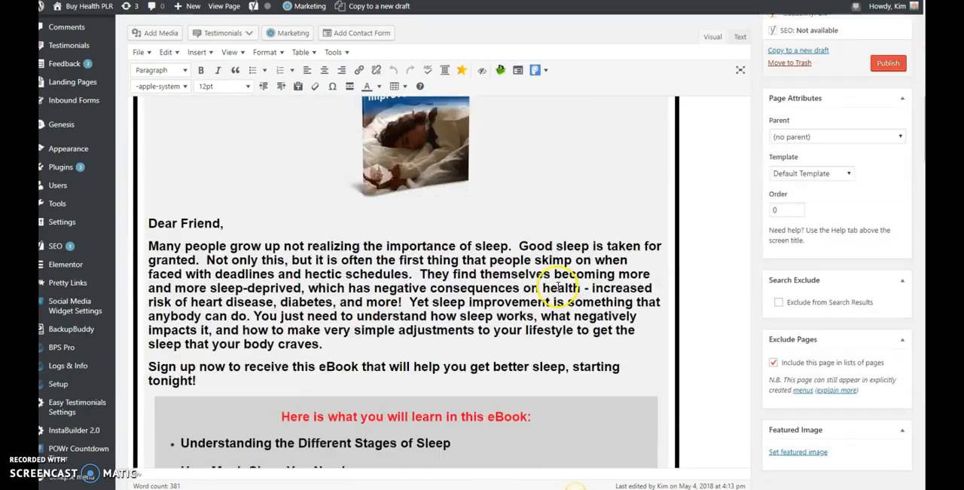
scroll("down", 3)
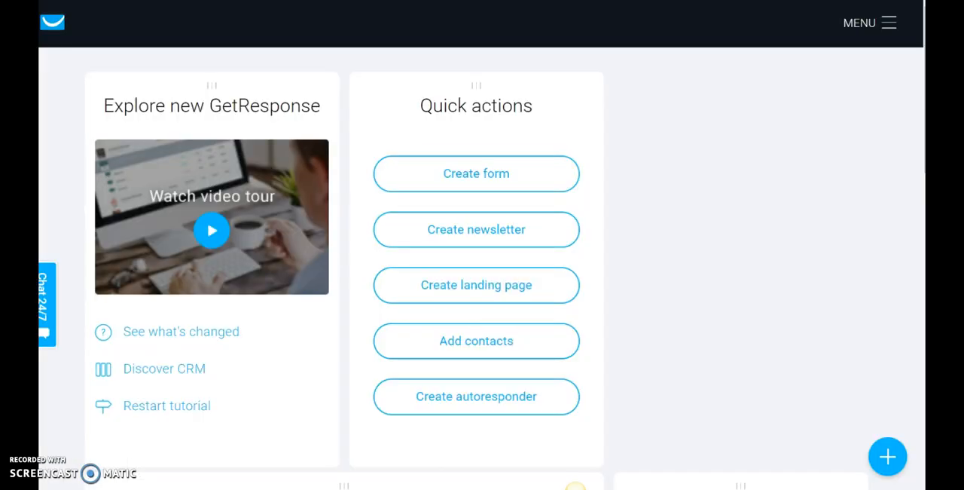
mouse_move(519, 76)
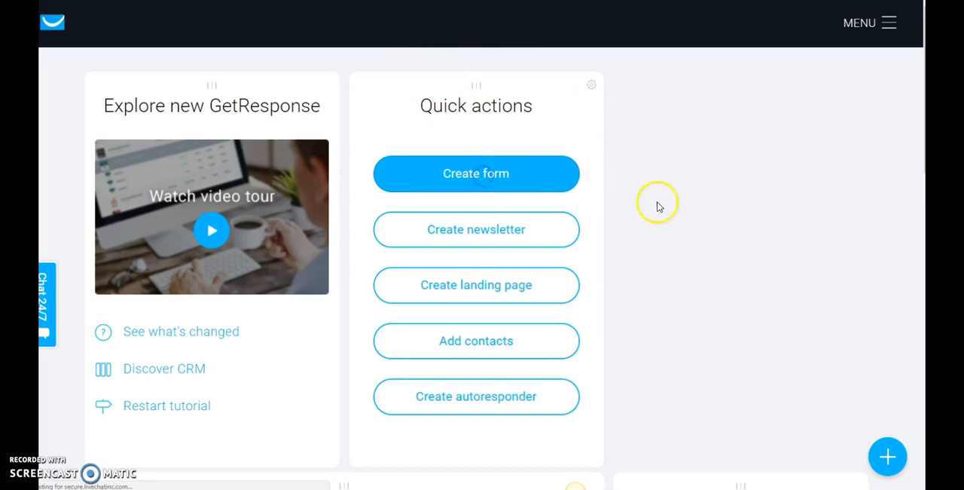
Step: Start a new GetResponse form and narrow the List Builder Wizard templates to Free course sign-up
left_click(477, 173)
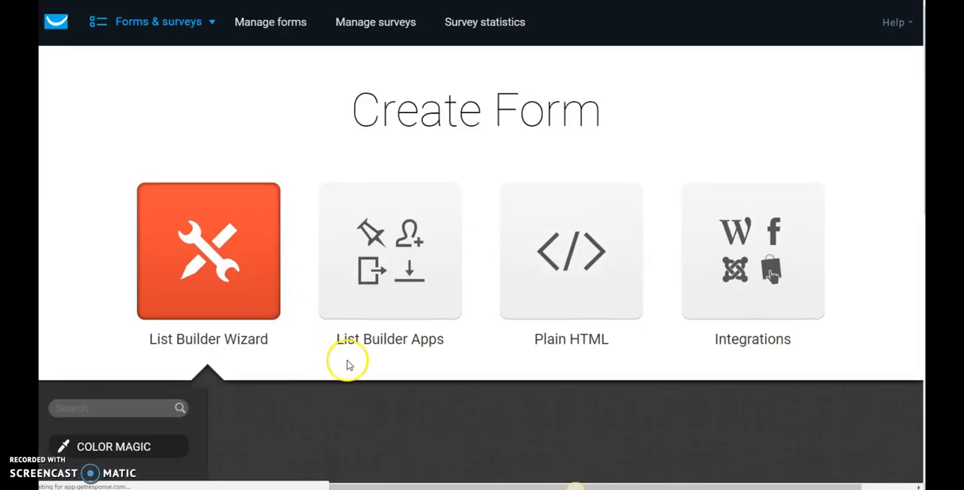
scroll("down", 3)
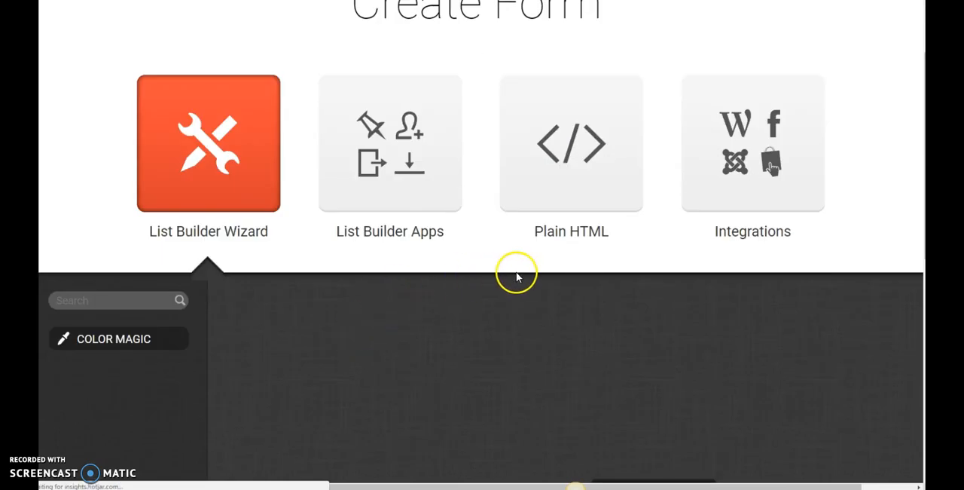
scroll("down", 3)
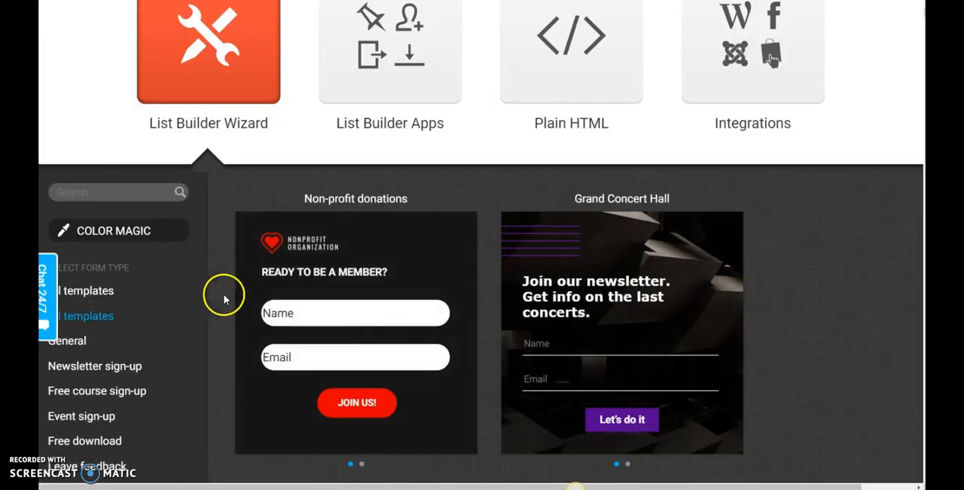
mouse_move(132, 397)
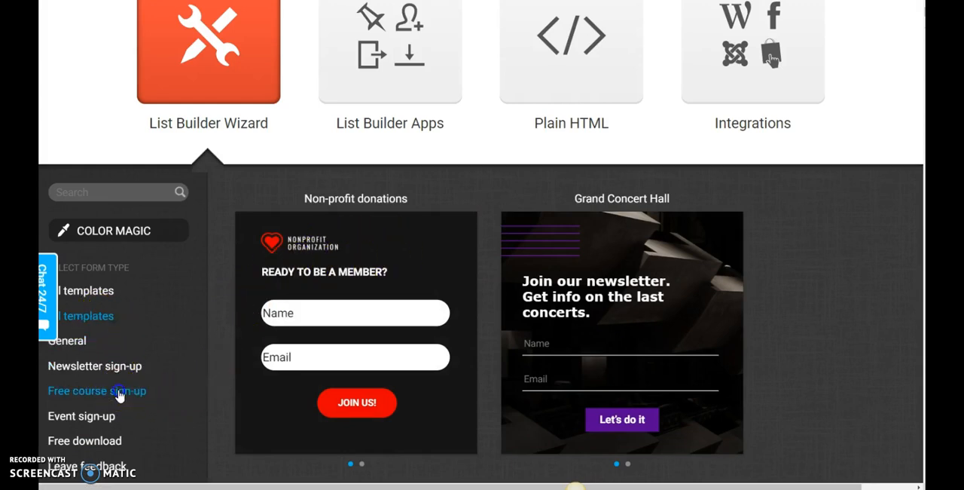
left_click(97, 390)
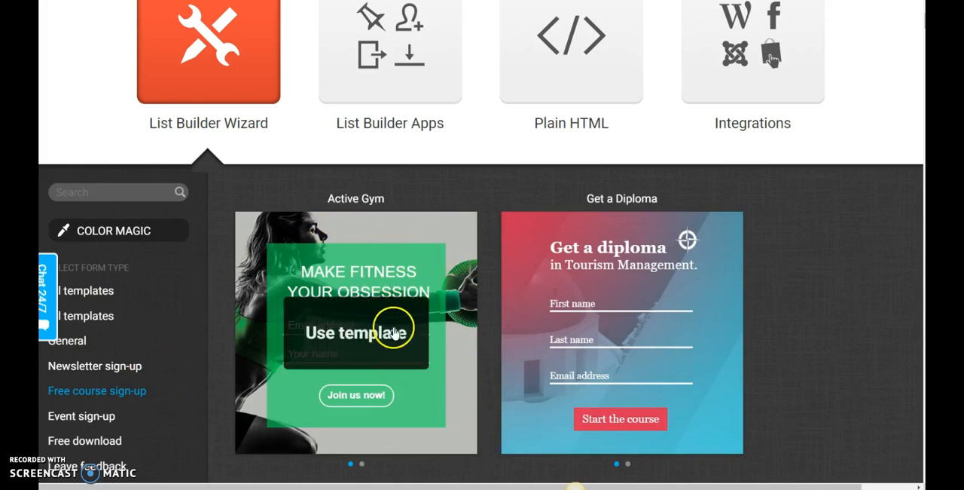
Step: Browse the Free course sign-up form templates before returning to the sleep page preview
scroll("down", 3)
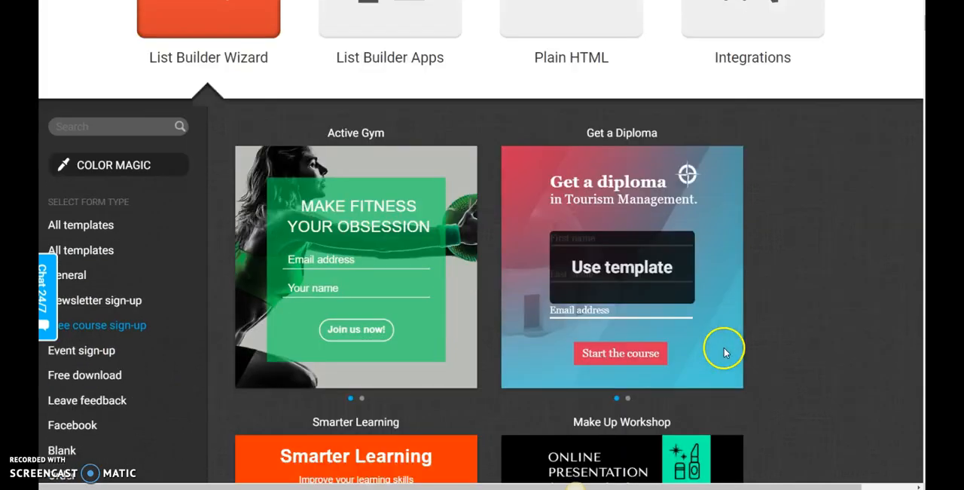
scroll("down", 3)
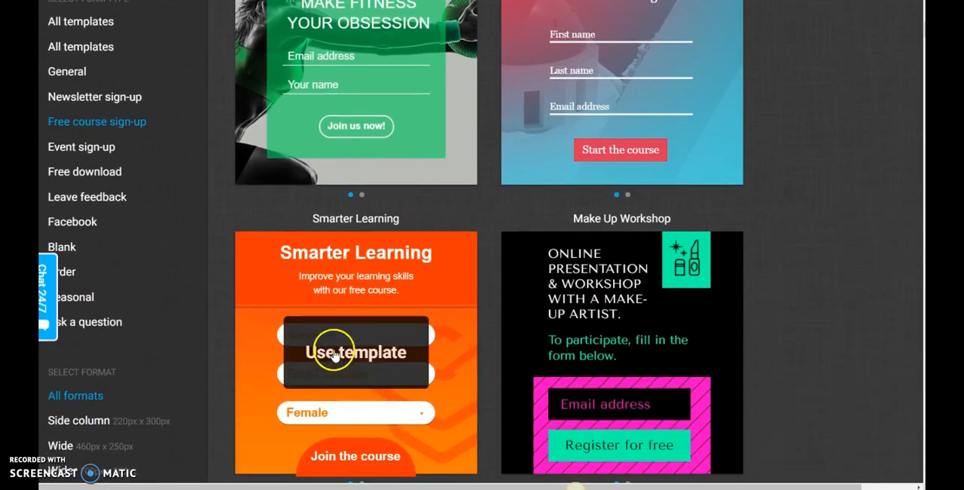
scroll("down", 3)
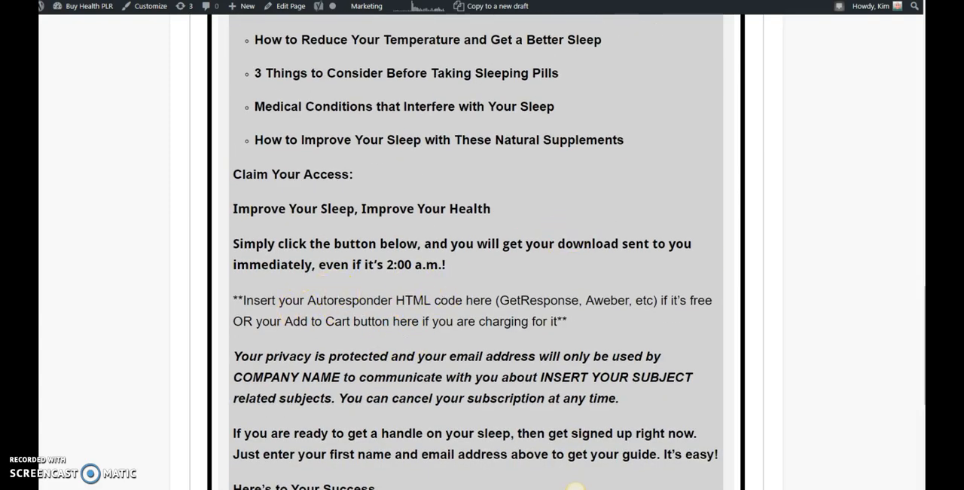
mouse_move(110, 80)
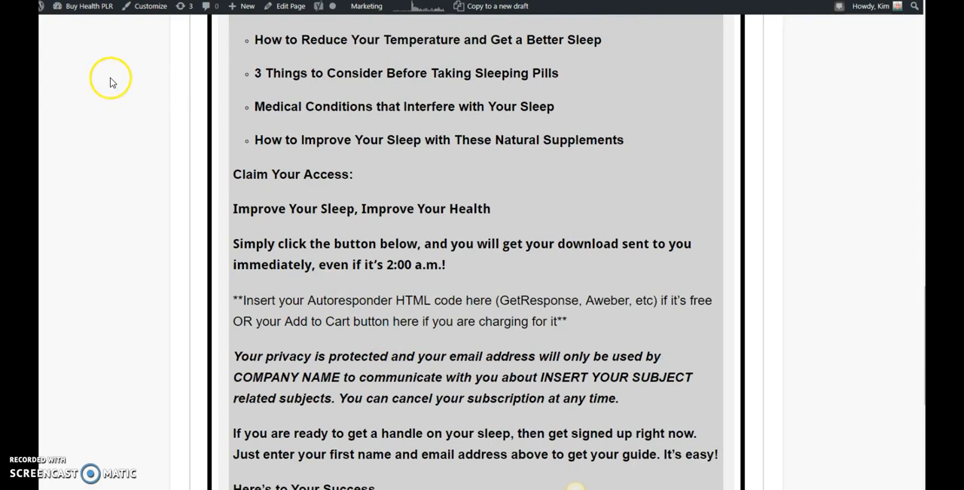